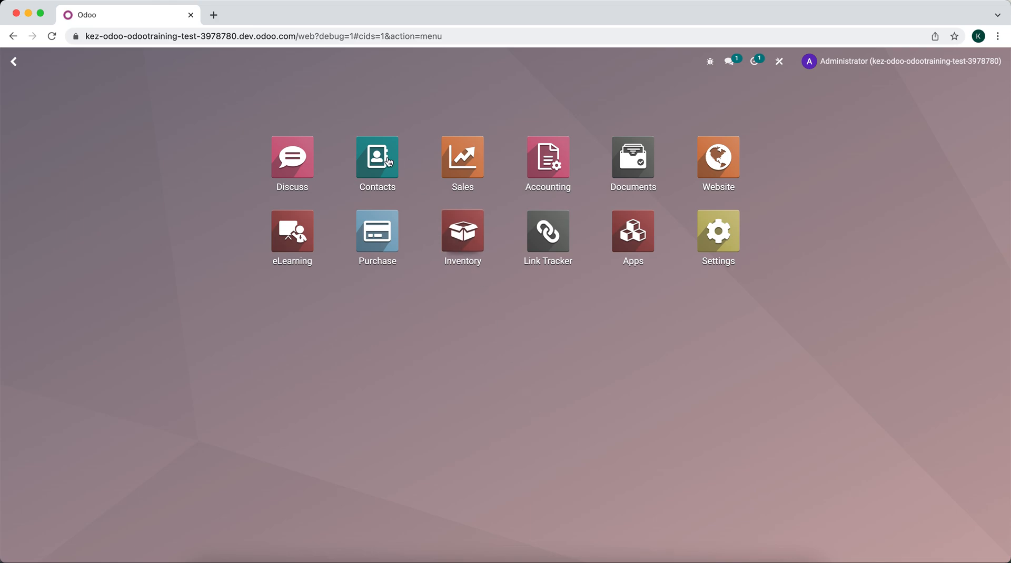
- Start a new contact in Contacts with city Elizabeth and ZIP 07202
{"action": "left_click", "coordinate": [376, 156]}
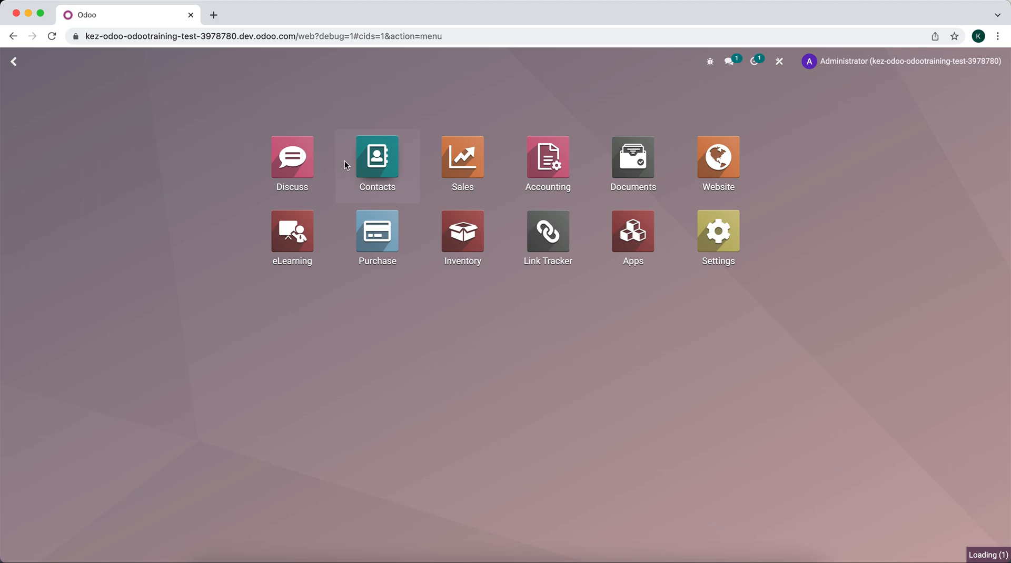
{"action": "left_click", "coordinate": [377, 157]}
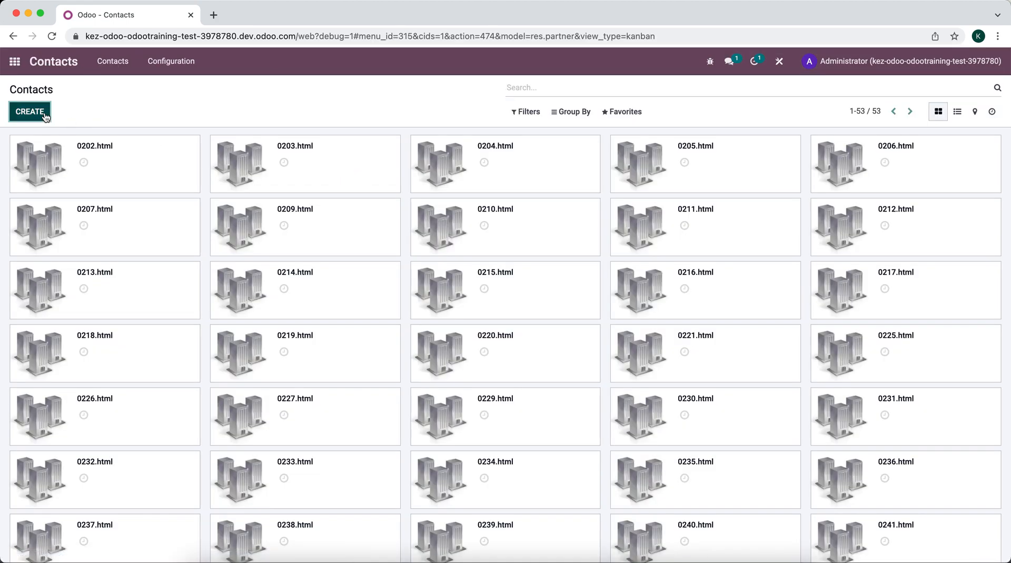
{"action": "left_click", "coordinate": [29, 112]}
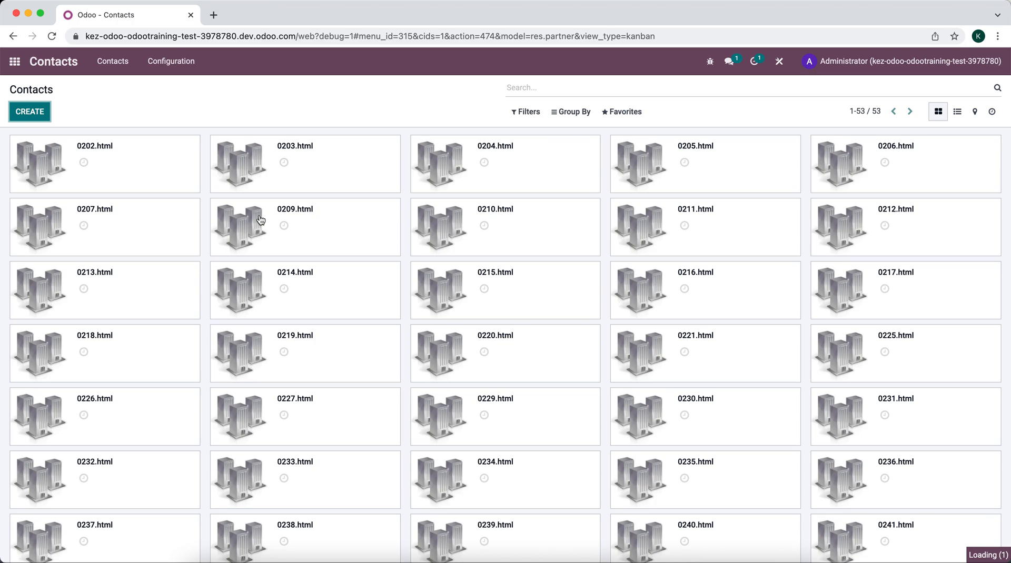
{"action": "left_click", "coordinate": [29, 112]}
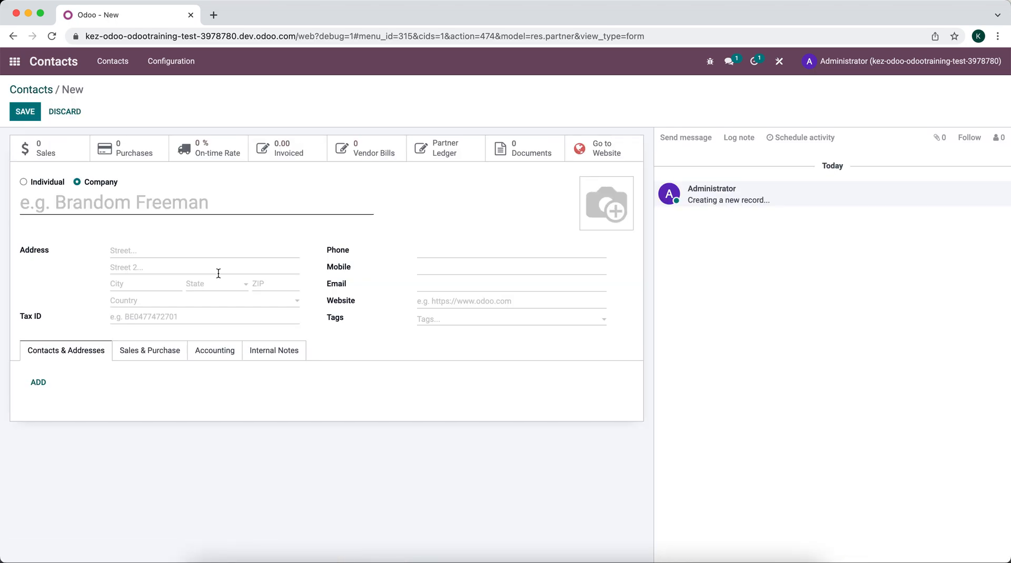
{"action": "mouse_move", "coordinate": [282, 243]}
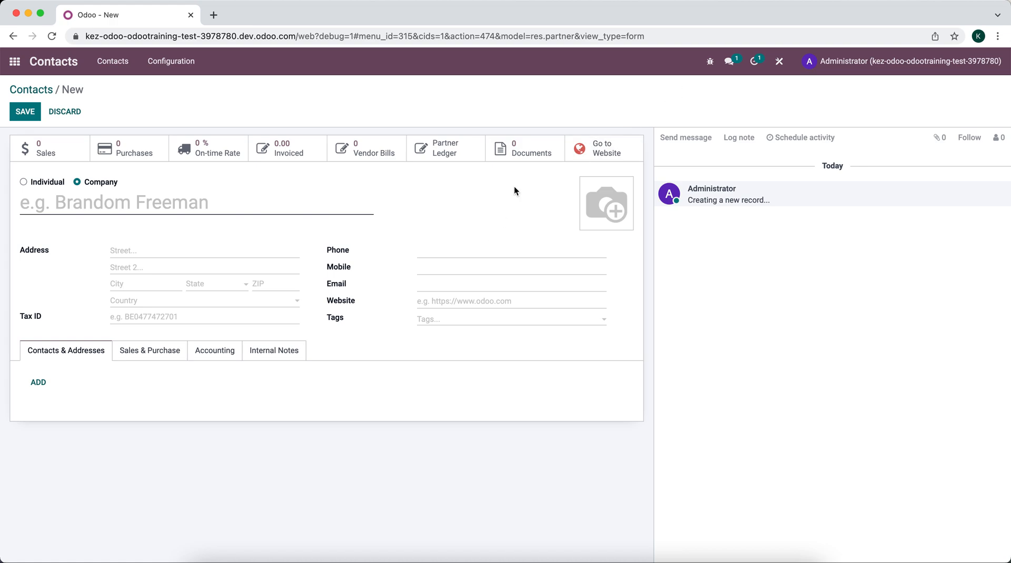
{"action": "type", "text": "07202"}
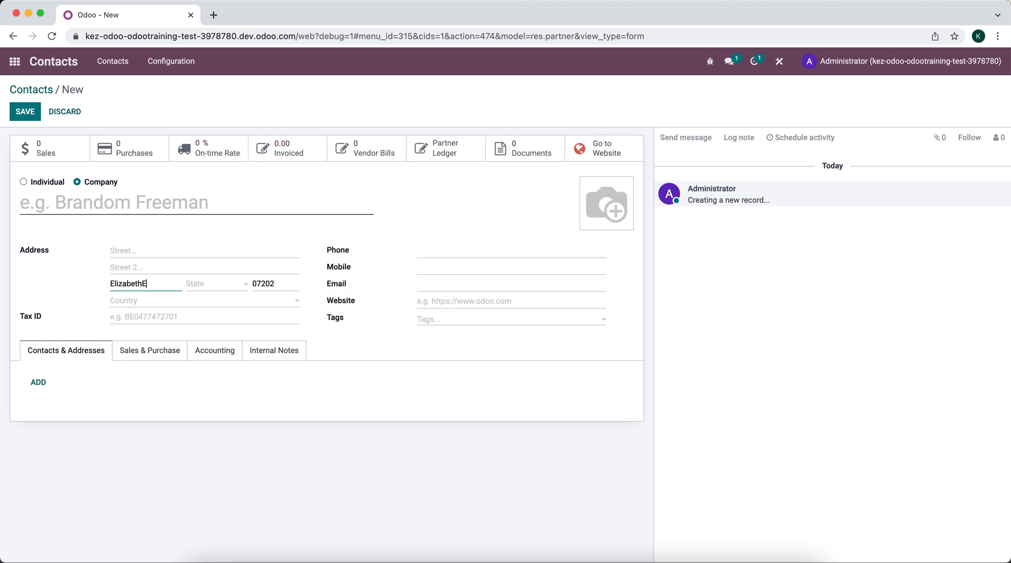
{"action": "key", "text": "Backspace"}
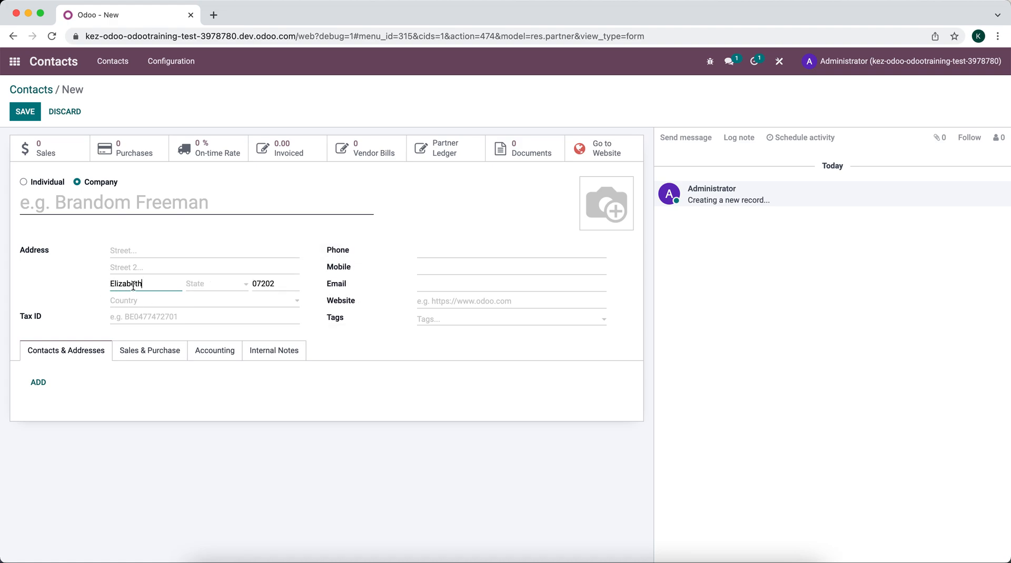
{"action": "mouse_move", "coordinate": [154, 270]}
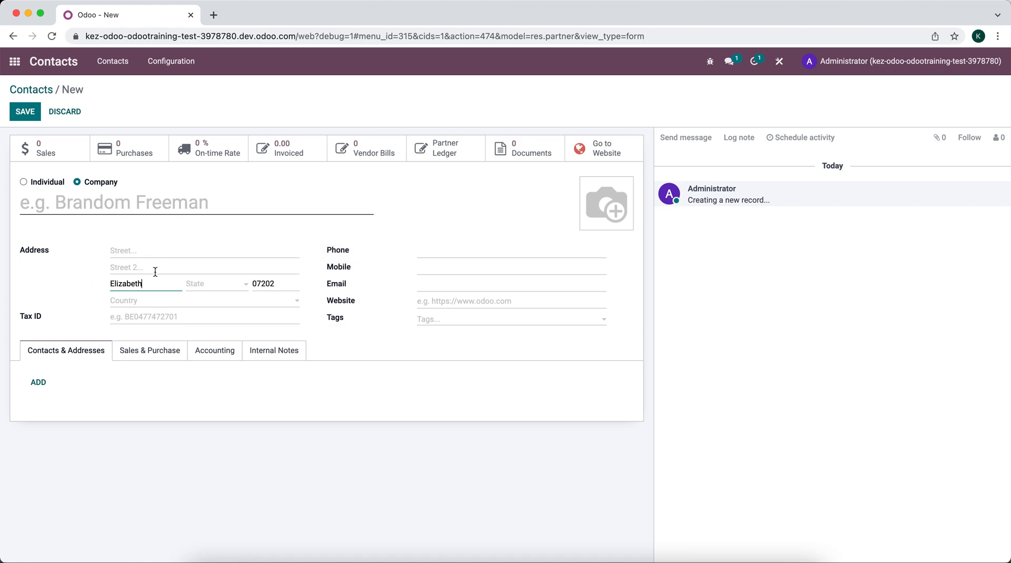
- Name the contact 'test' and save it
{"action": "left_click", "coordinate": [24, 112]}
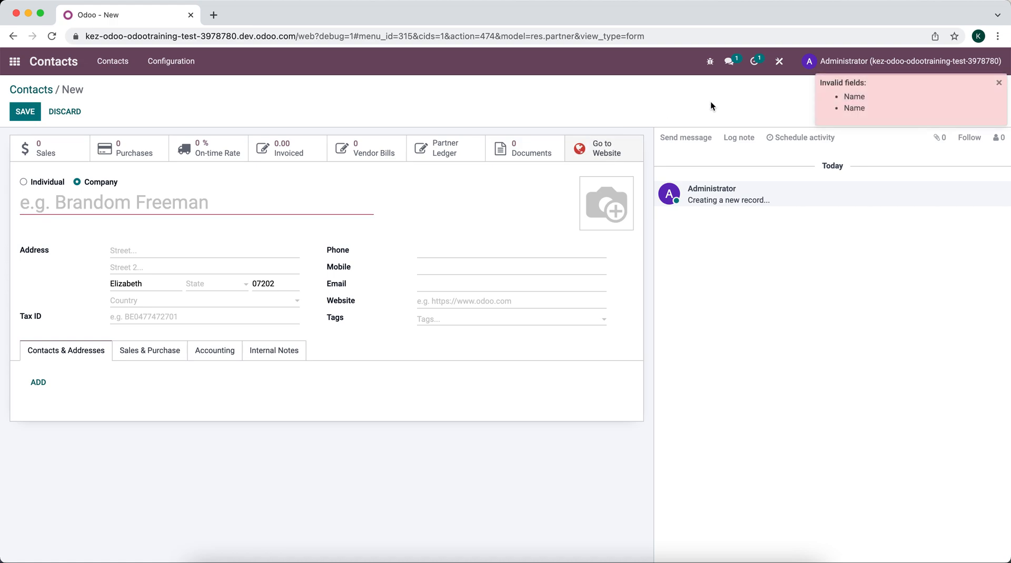
{"action": "left_click", "coordinate": [193, 203]}
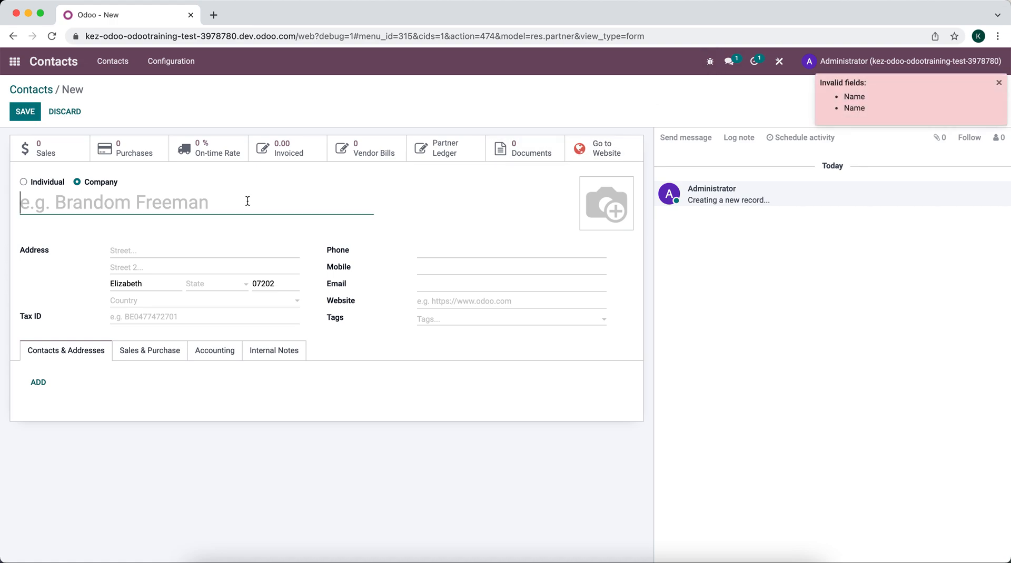
{"action": "type", "text": "test"}
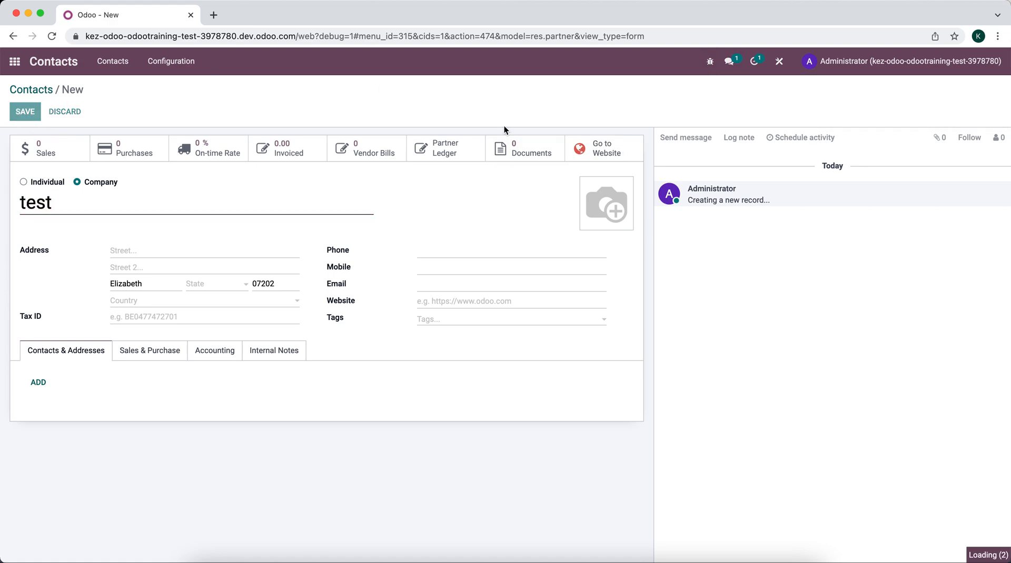
{"action": "left_click", "coordinate": [25, 112]}
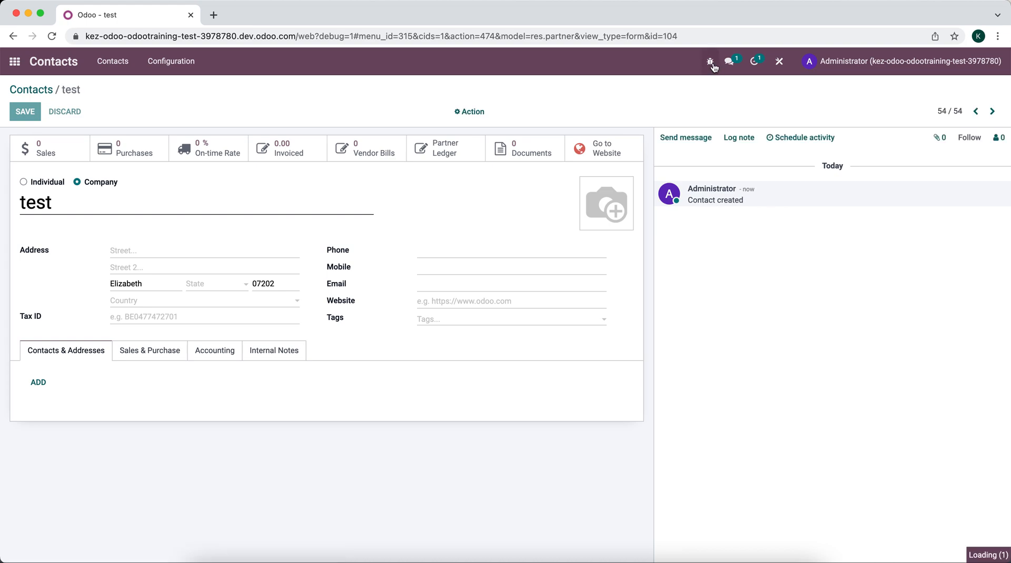
{"action": "left_click", "coordinate": [612, 293]}
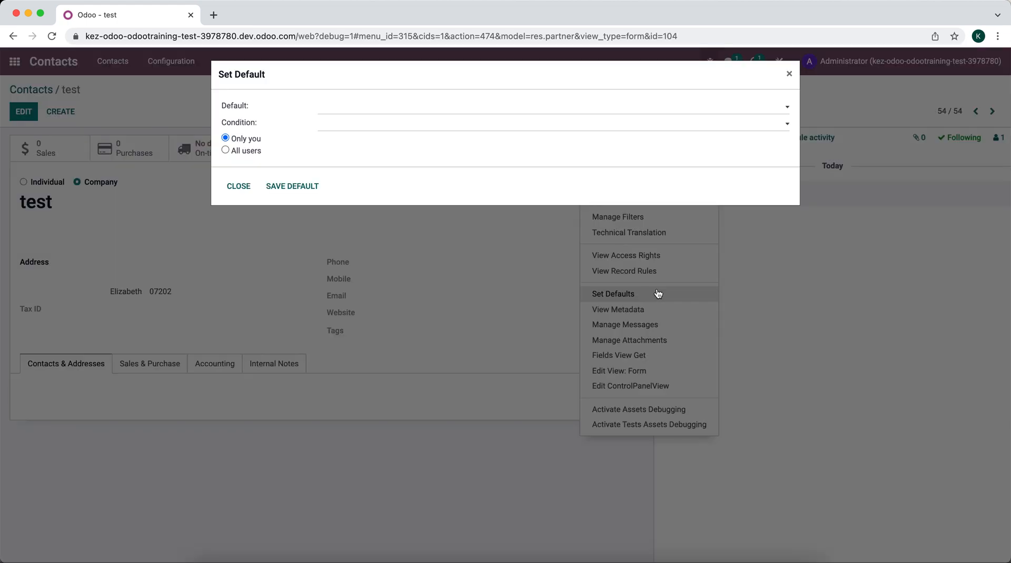
{"action": "left_click", "coordinate": [552, 106]}
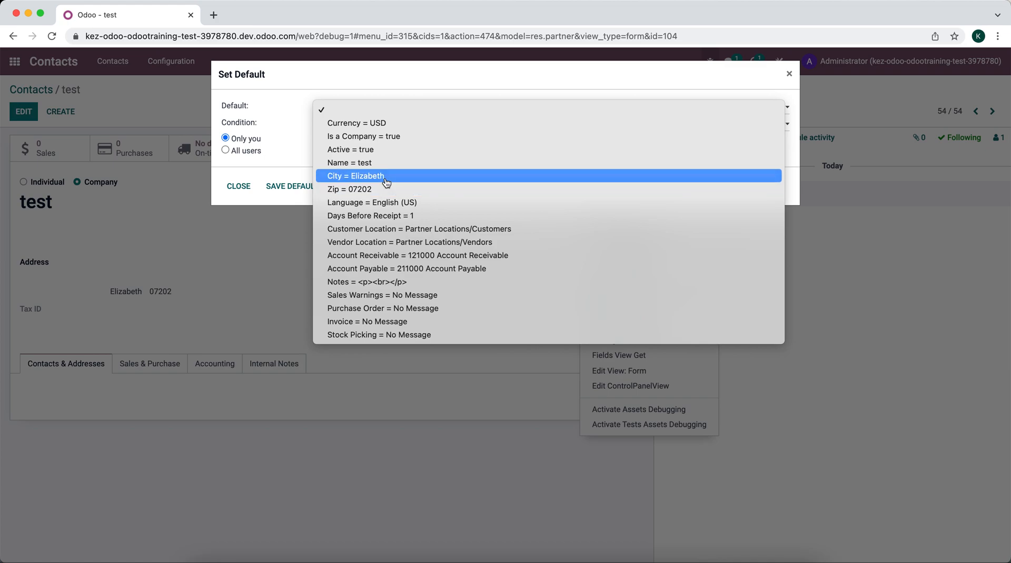
{"action": "left_click", "coordinate": [355, 175]}
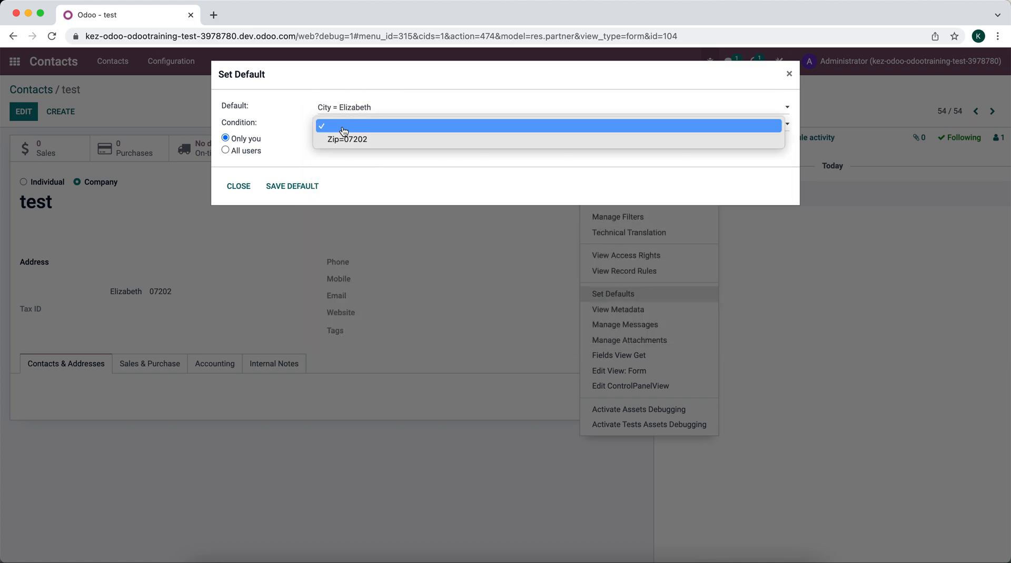
{"action": "left_click", "coordinate": [347, 139]}
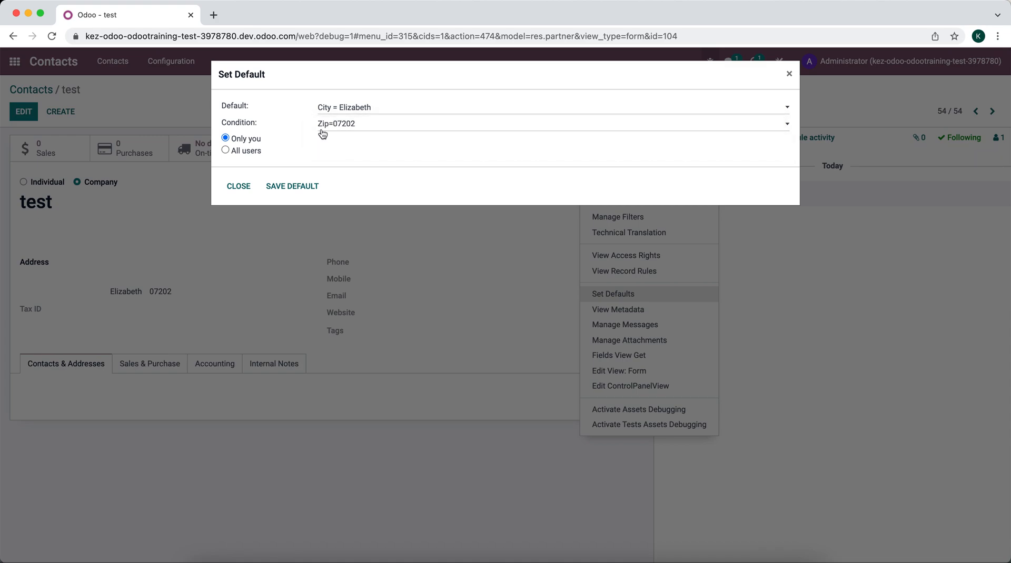
{"action": "mouse_move", "coordinate": [348, 143]}
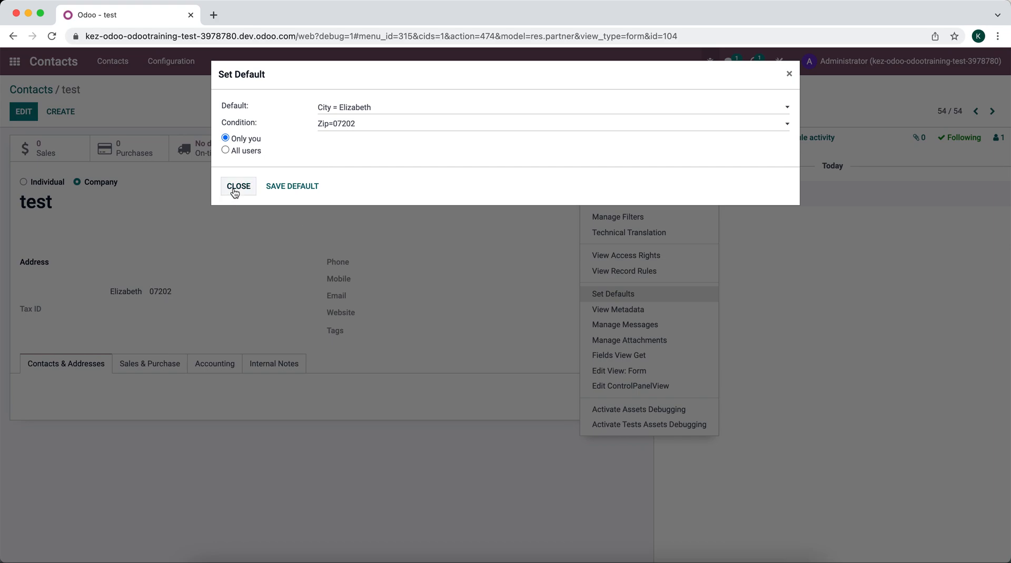
{"action": "left_click", "coordinate": [238, 187]}
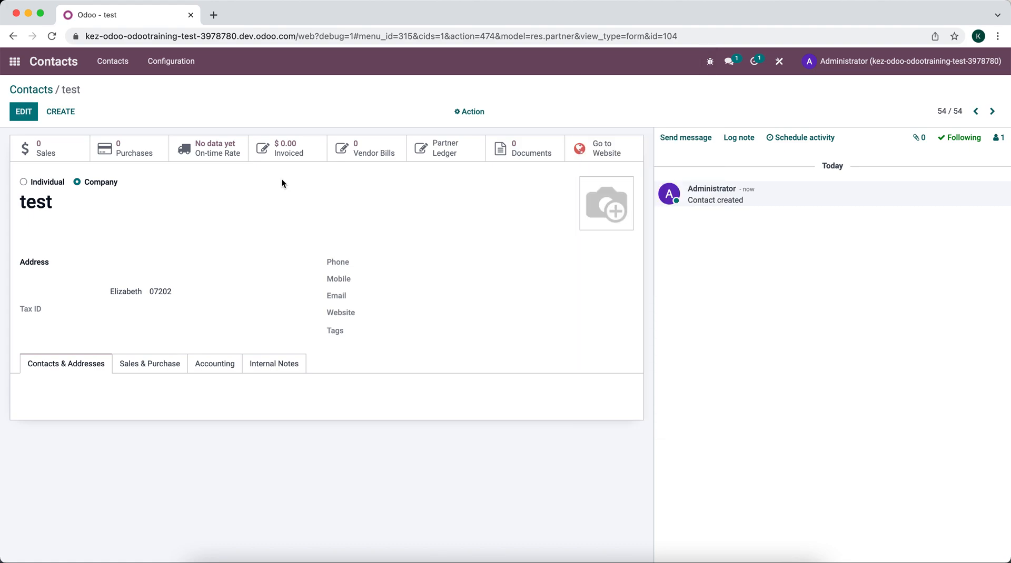
{"action": "mouse_move", "coordinate": [605, 148]}
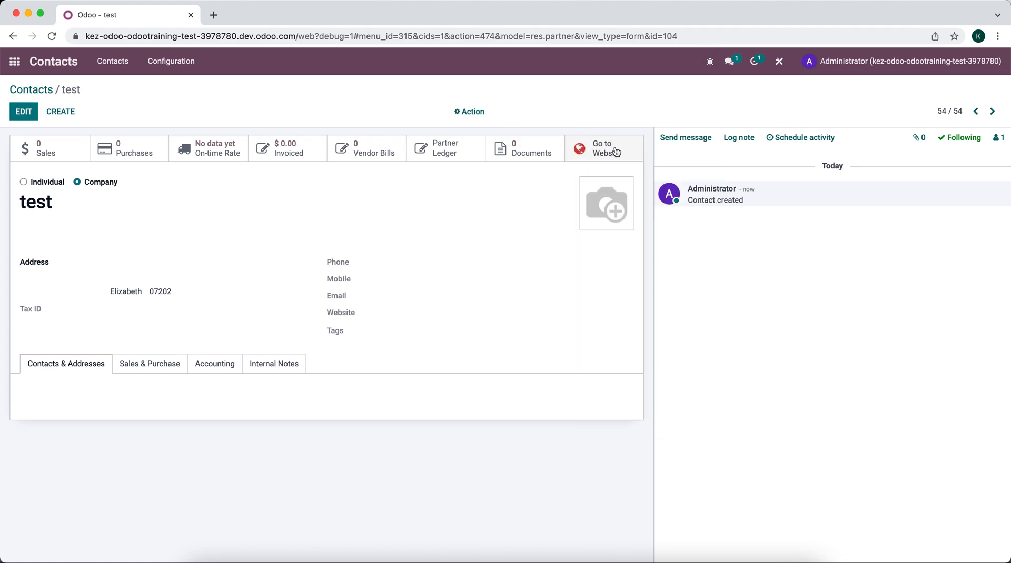
{"action": "left_click", "coordinate": [603, 147]}
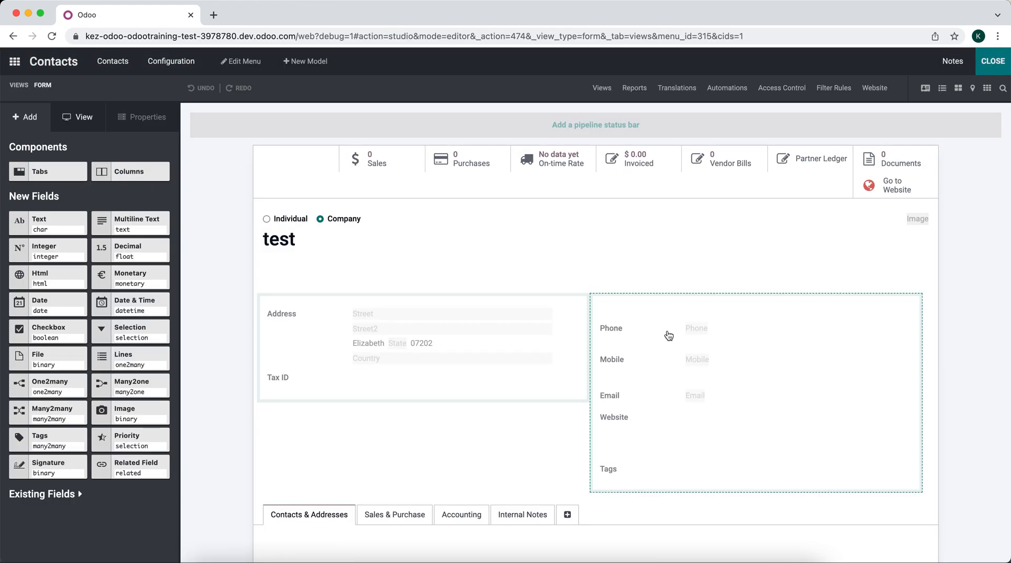
{"action": "left_click", "coordinate": [695, 329]}
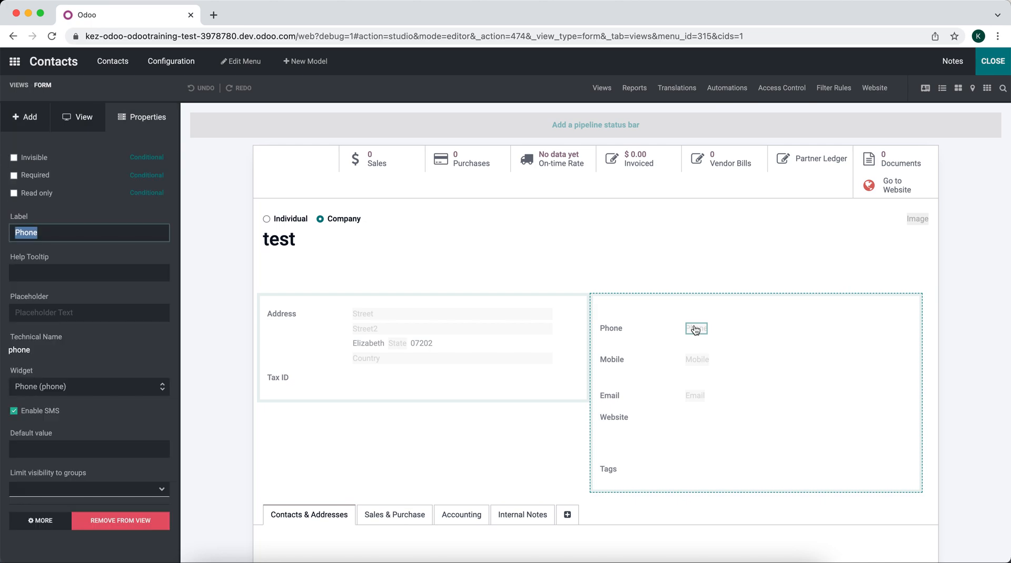
{"action": "mouse_move", "coordinate": [670, 336]}
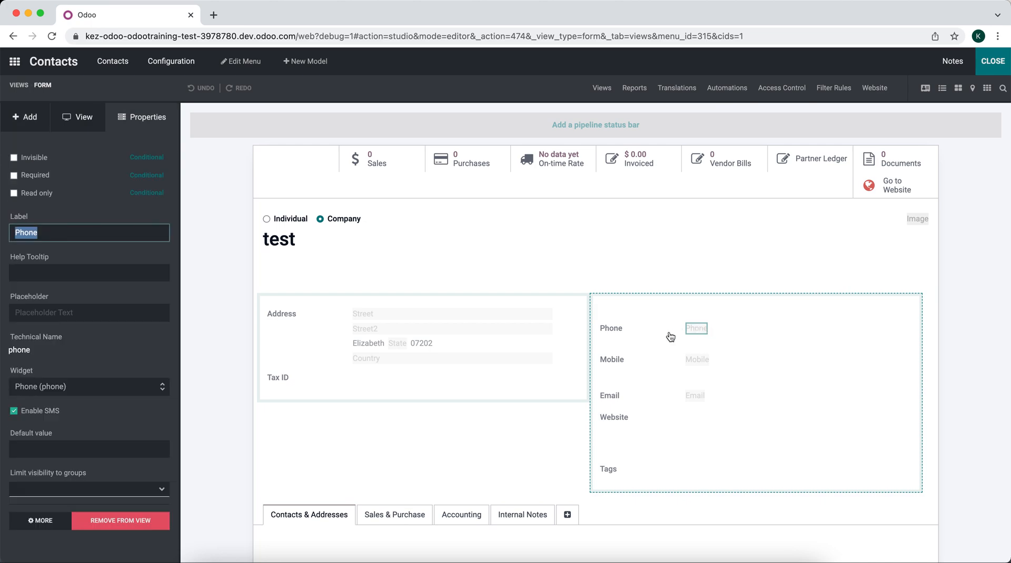
{"action": "mouse_move", "coordinate": [166, 395]}
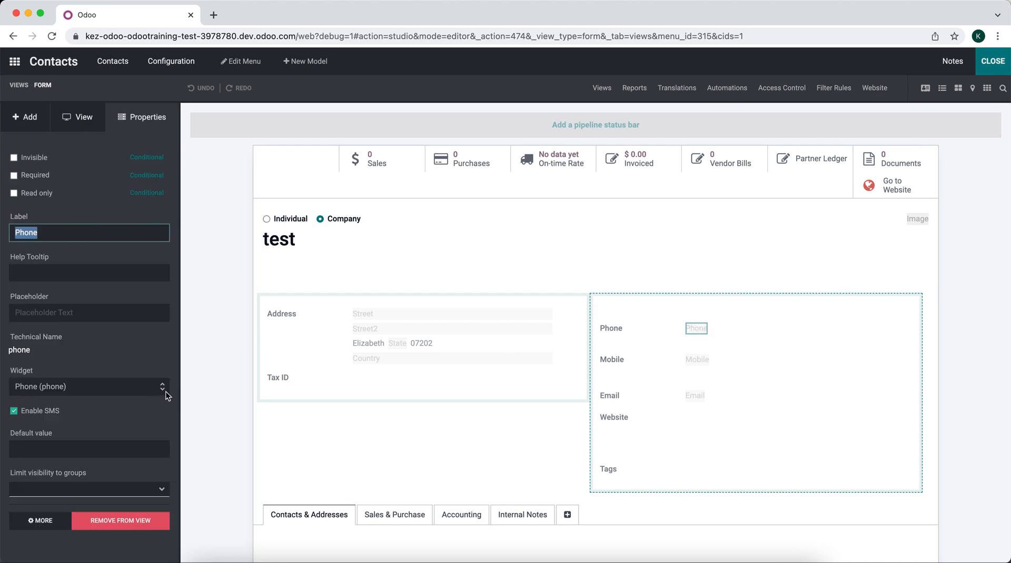
{"action": "type", "text": "908"}
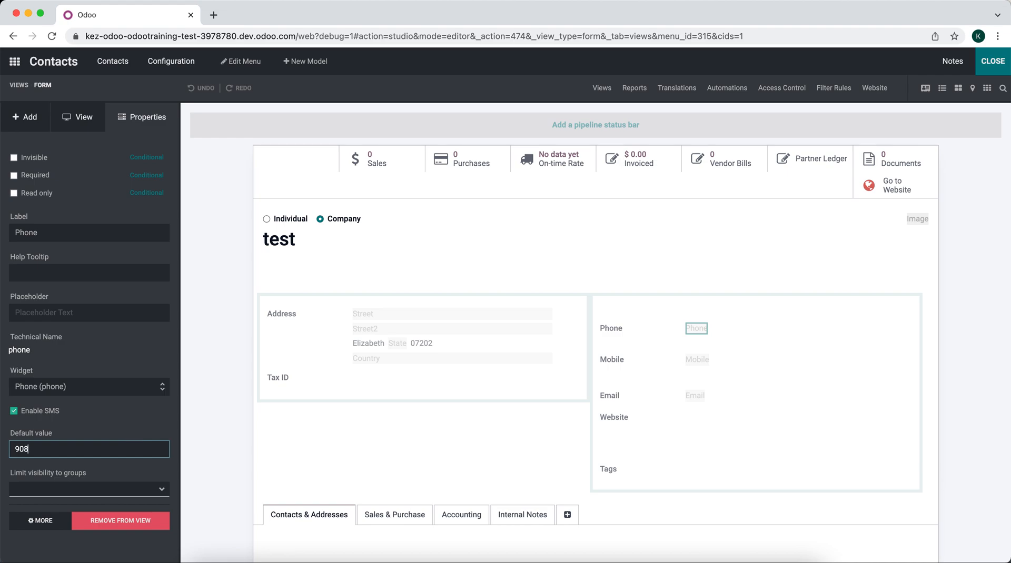
{"action": "type", "text": "999"}
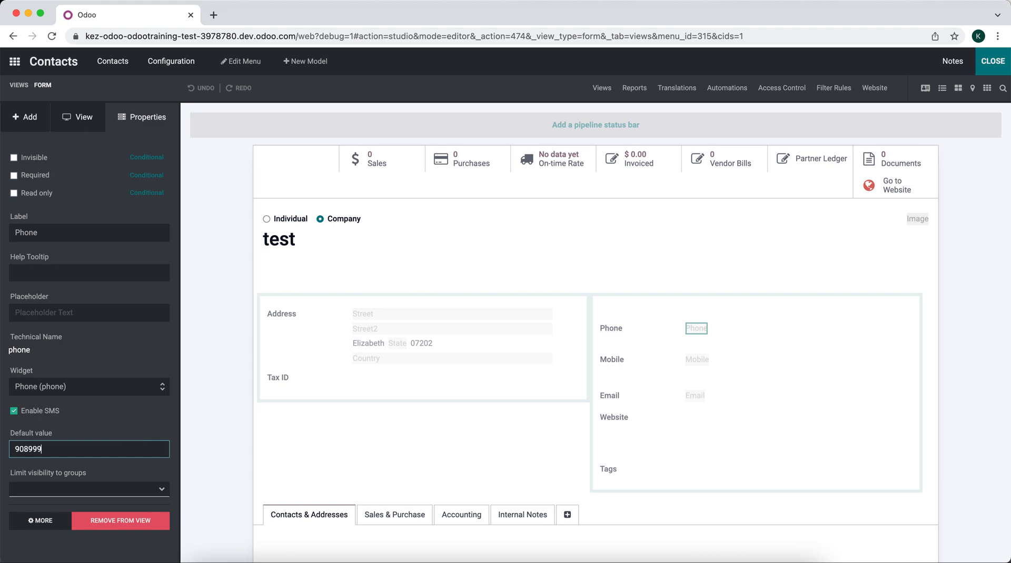
{"action": "type", "text": "9999"}
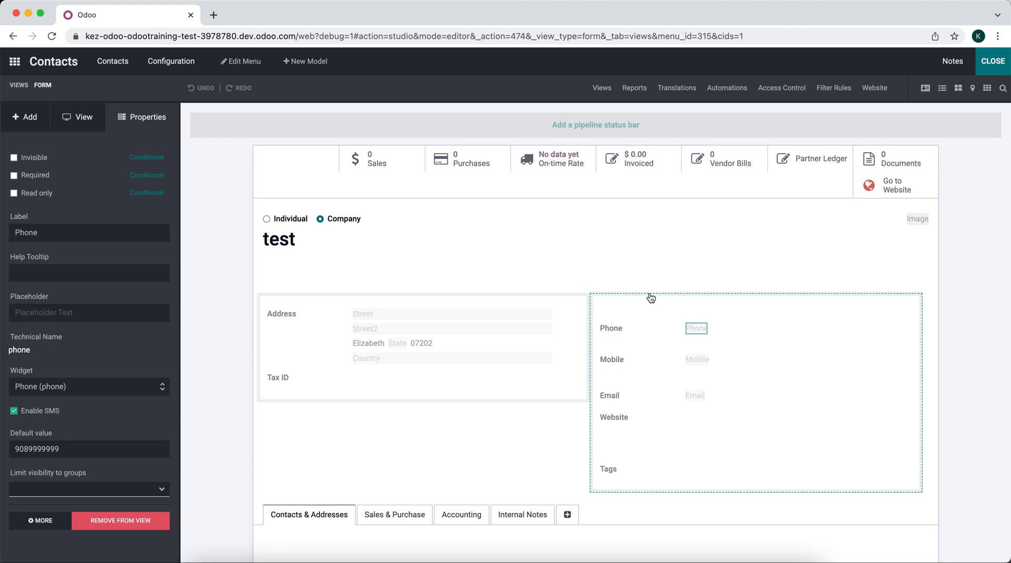
{"action": "mouse_move", "coordinate": [721, 316]}
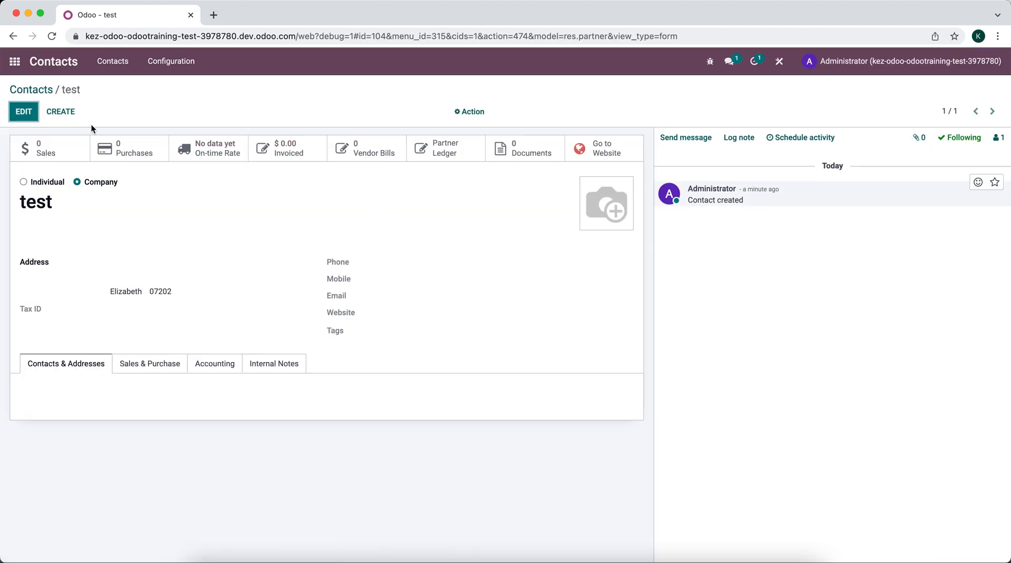
{"action": "left_click", "coordinate": [61, 112]}
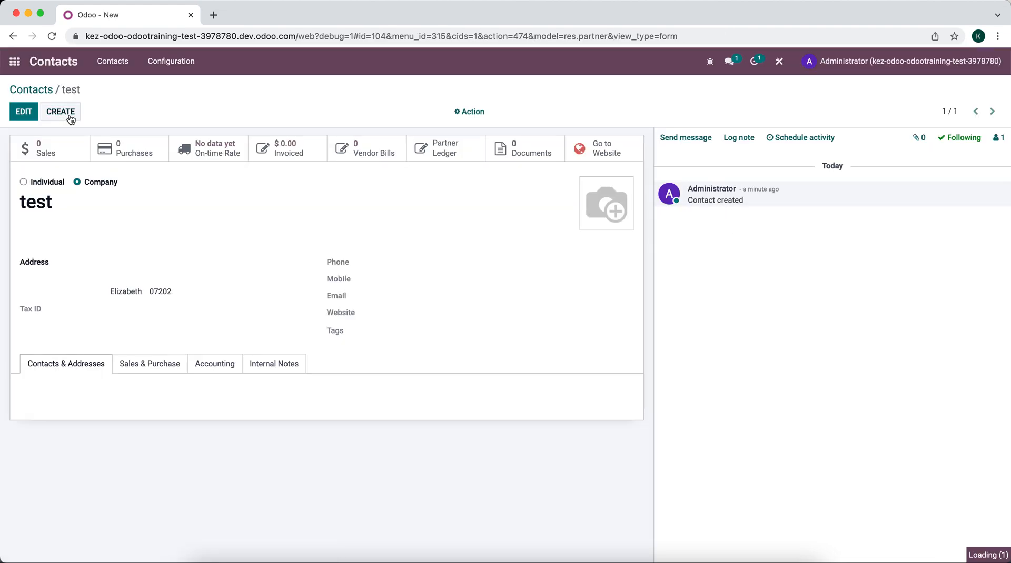
{"action": "left_click", "coordinate": [60, 111]}
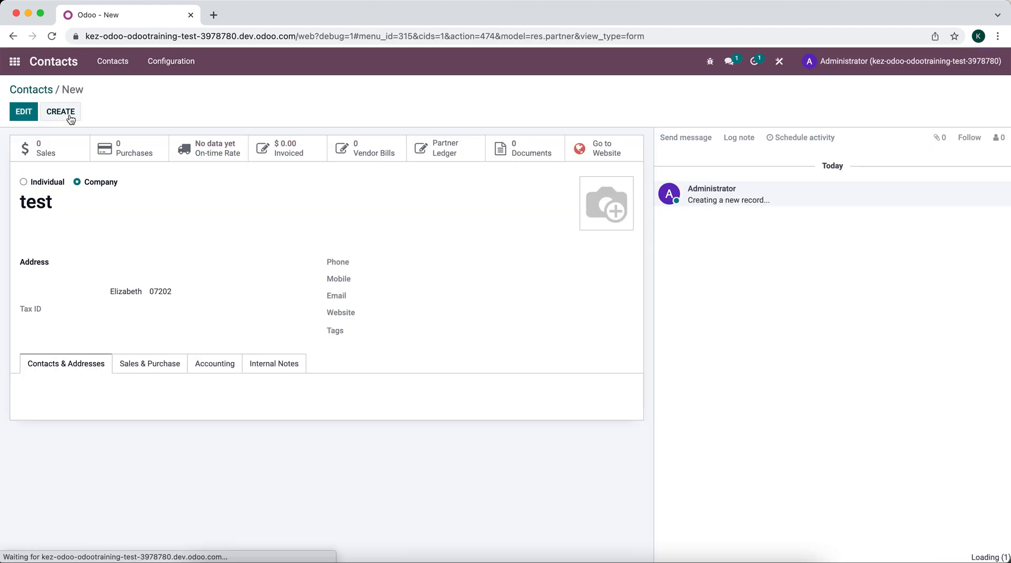
{"action": "left_click", "coordinate": [60, 111]}
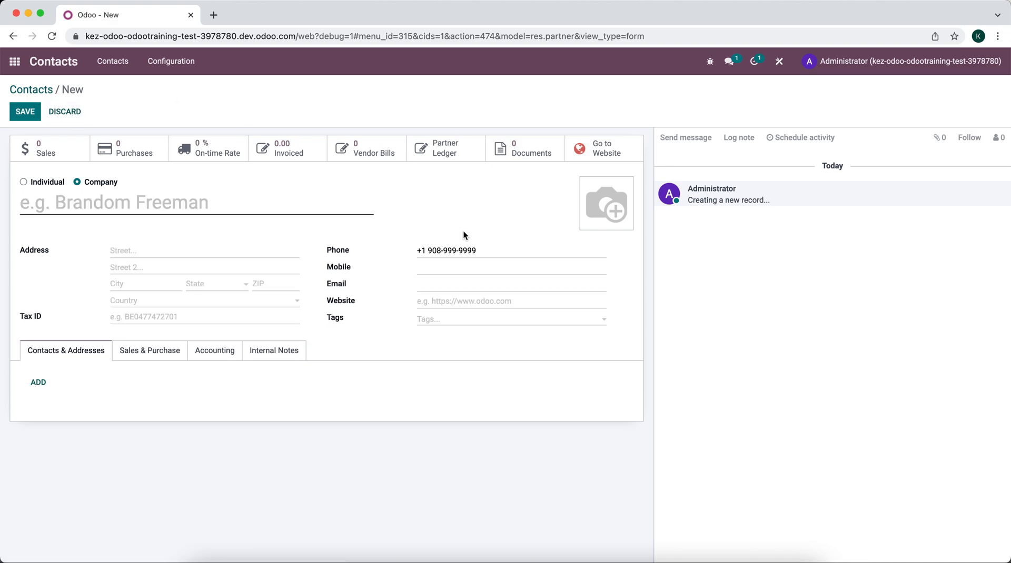
{"action": "mouse_move", "coordinate": [112, 132]}
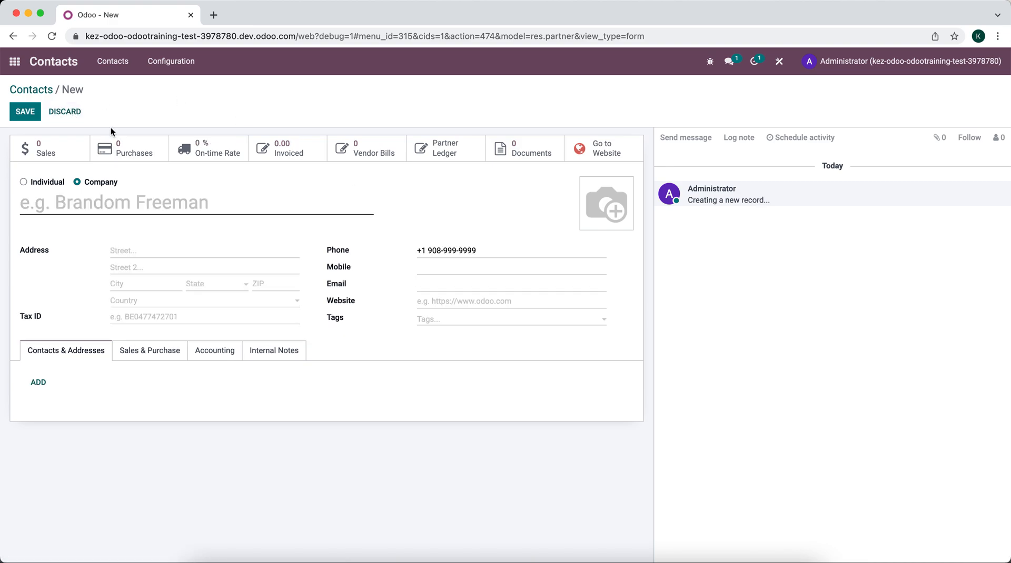
{"action": "left_click", "coordinate": [65, 111]}
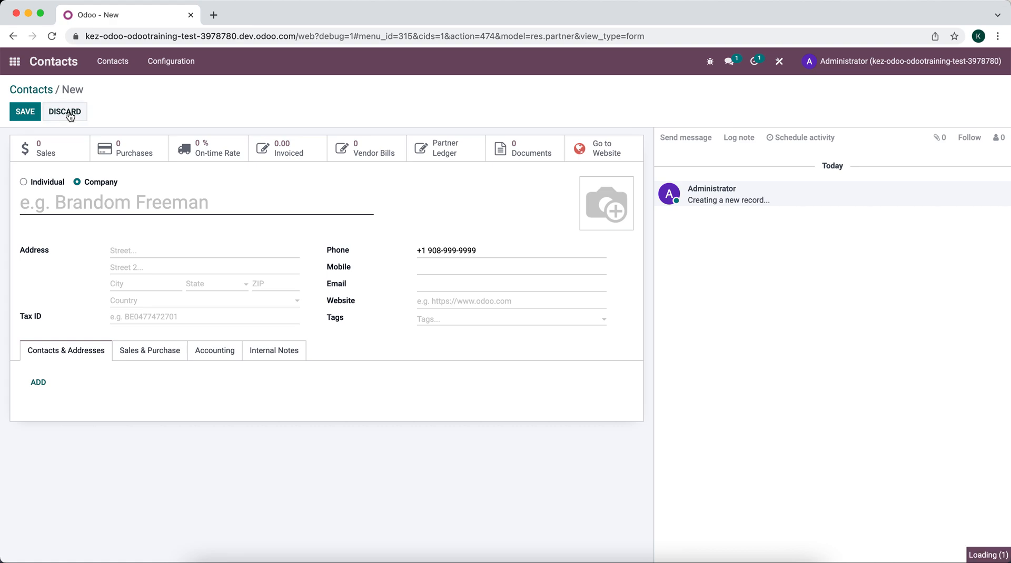
{"action": "left_click", "coordinate": [64, 112]}
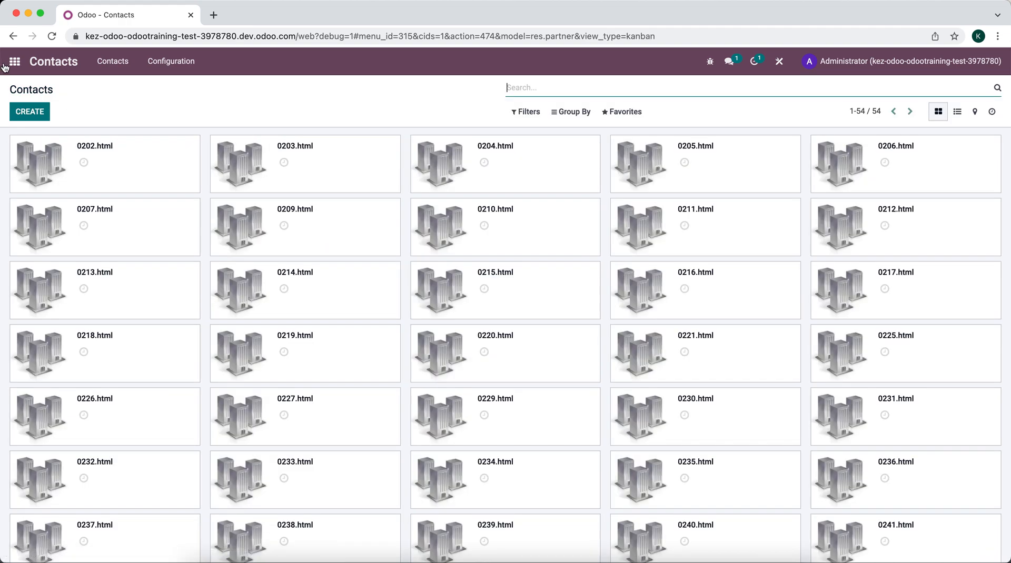
- Create a new tax under Accounting Taxes and edit its invoice tax line's Account cell
{"action": "left_click", "coordinate": [14, 61]}
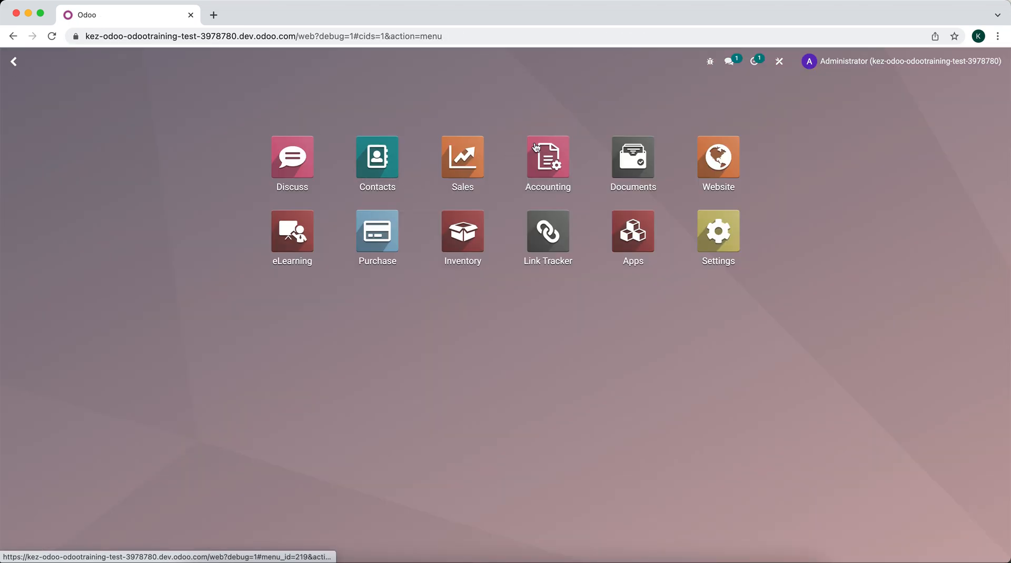
{"action": "left_click", "coordinate": [547, 157]}
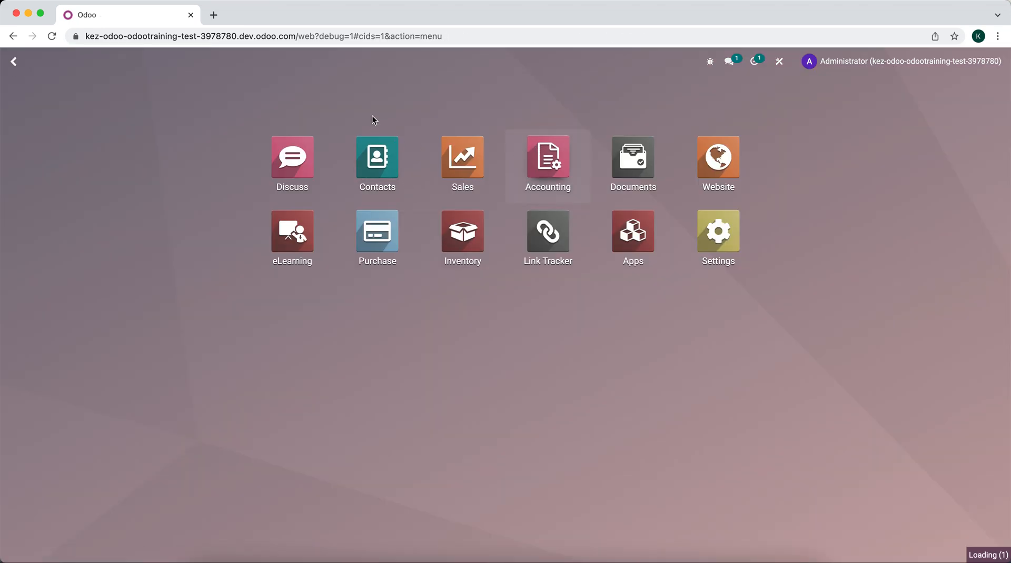
{"action": "left_click", "coordinate": [547, 156]}
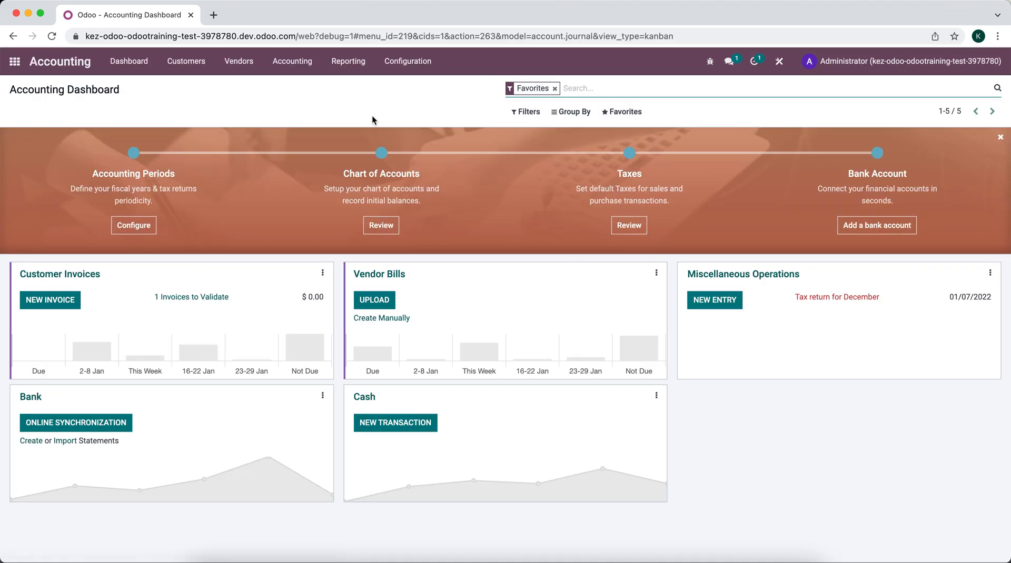
{"action": "mouse_move", "coordinate": [365, 67]}
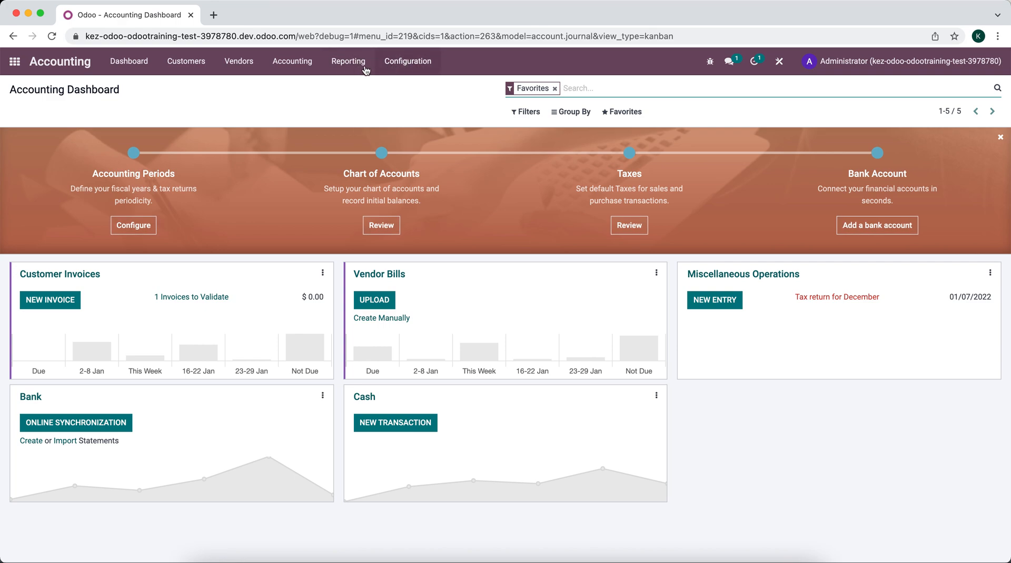
{"action": "left_click", "coordinate": [408, 61]}
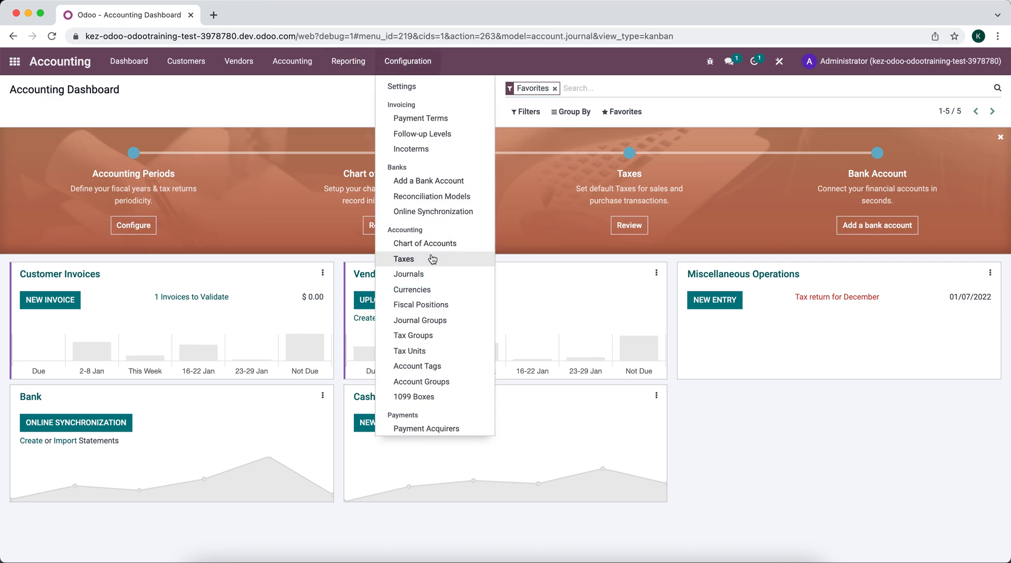
{"action": "left_click", "coordinate": [403, 258]}
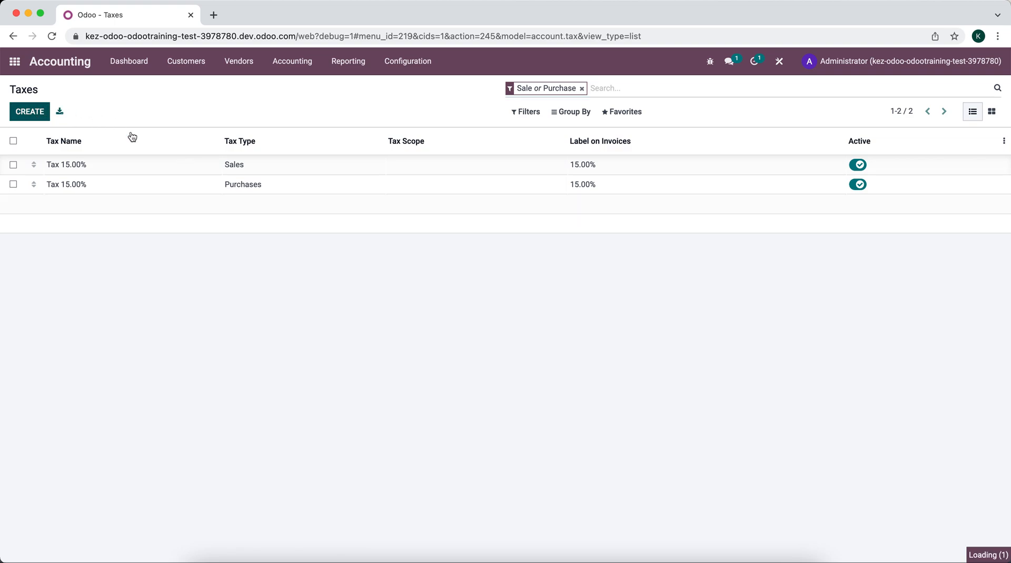
{"action": "left_click", "coordinate": [29, 112]}
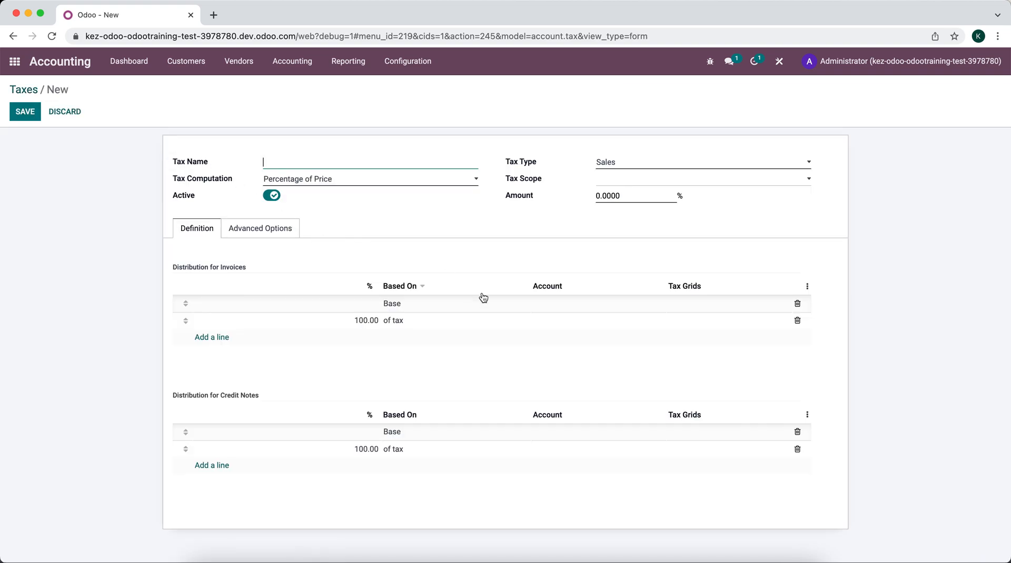
{"action": "left_click", "coordinate": [546, 321]}
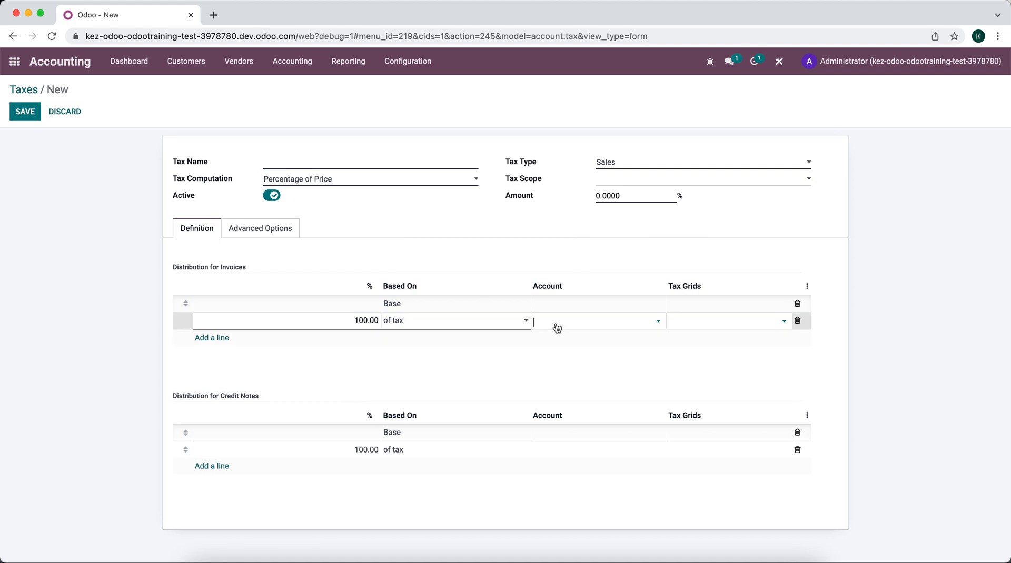
- Review the distribution subview's Account field in Studio, then exit Studio
{"action": "left_click", "coordinate": [710, 61]}
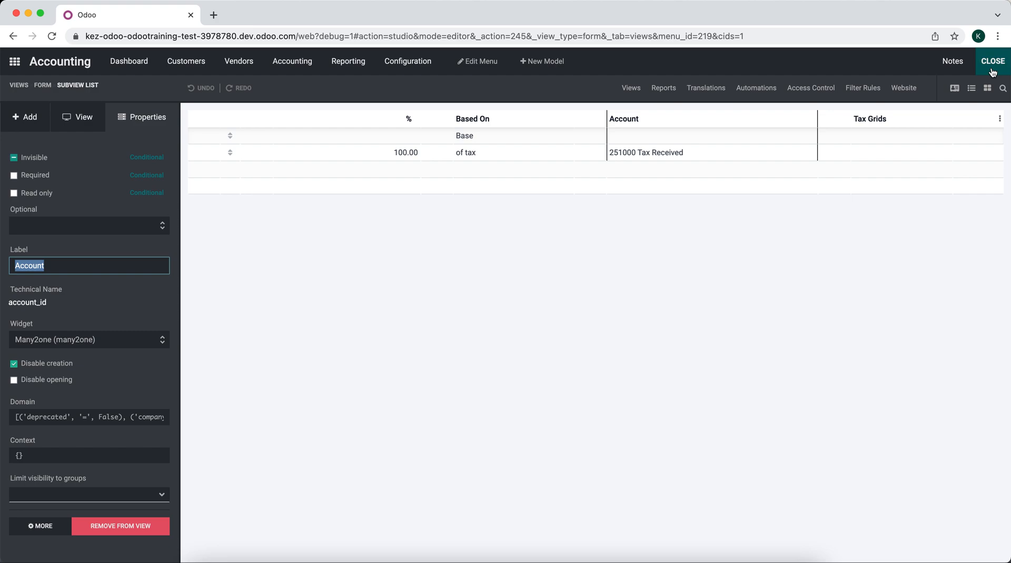
{"action": "left_click", "coordinate": [991, 61]}
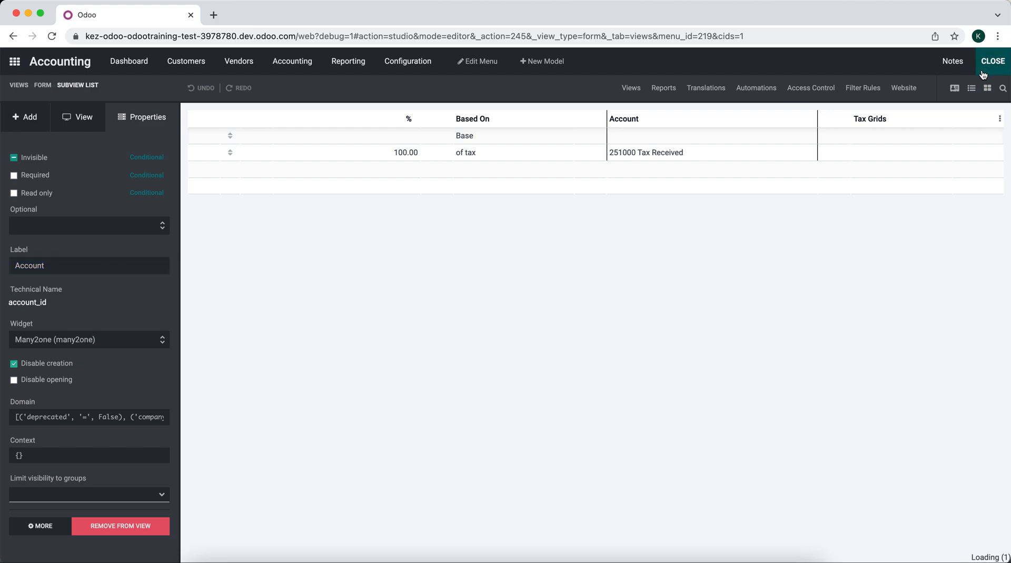
- Search the app menu for 'user de' and open User-defined Defaults
{"action": "left_click", "coordinate": [991, 61]}
{"action": "type", "text": "user de"}
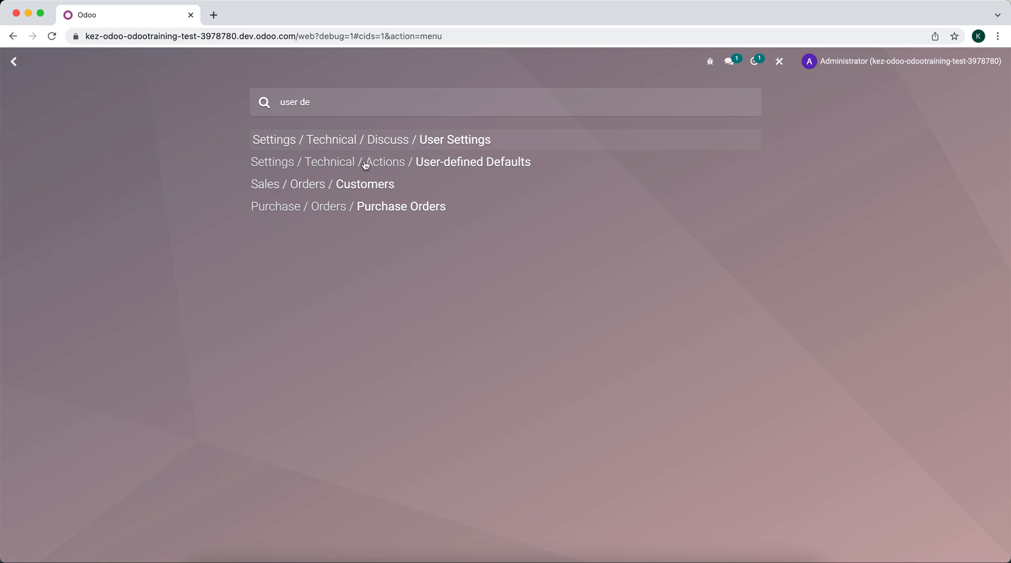
{"action": "left_click", "coordinate": [472, 162]}
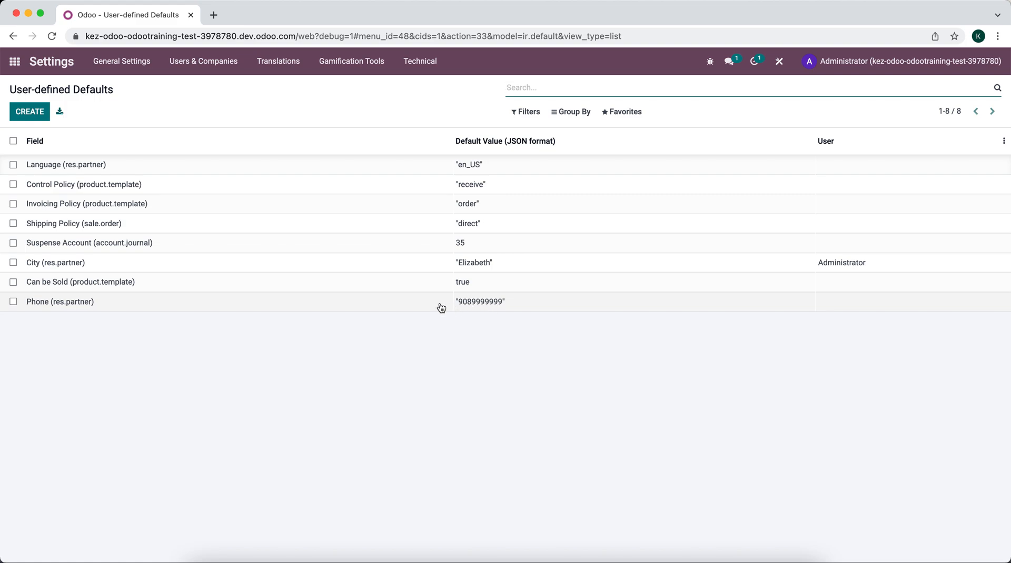
{"action": "mouse_move", "coordinate": [427, 267]}
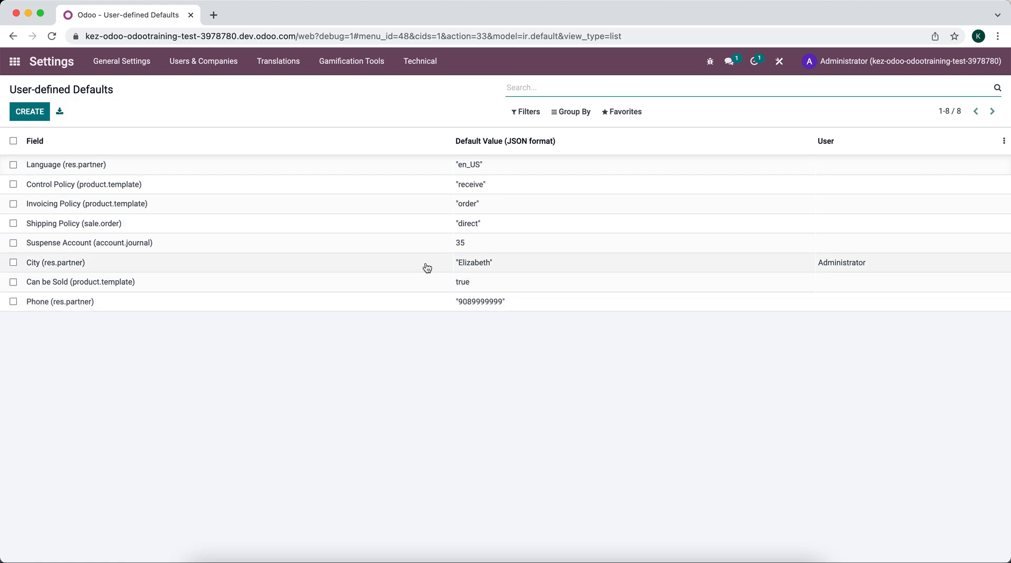
{"action": "mouse_move", "coordinate": [476, 267]}
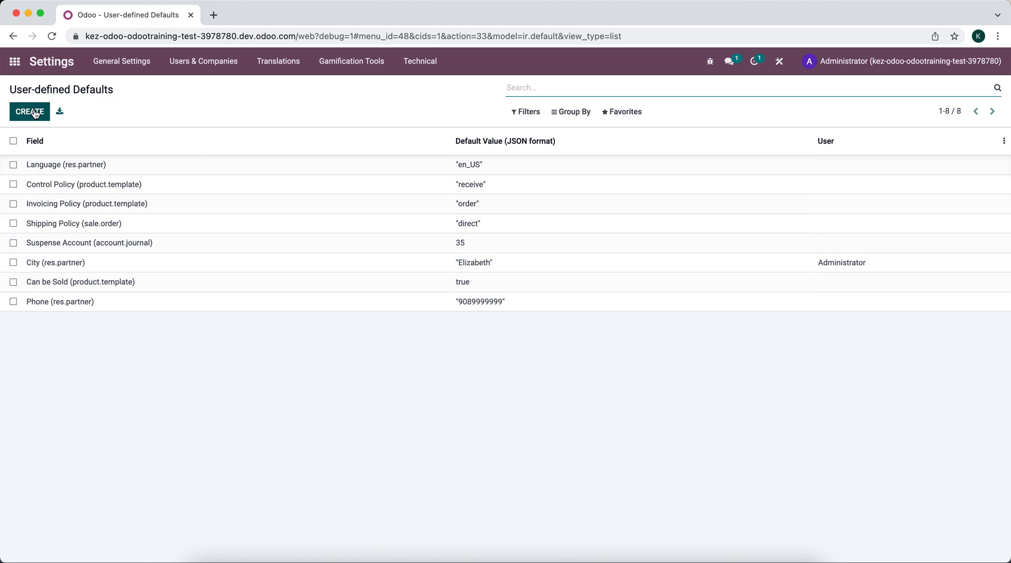
- Create a default whose field is account_id on Tax Repartition Line, found by searching model account.tax
{"action": "left_click", "coordinate": [29, 111]}
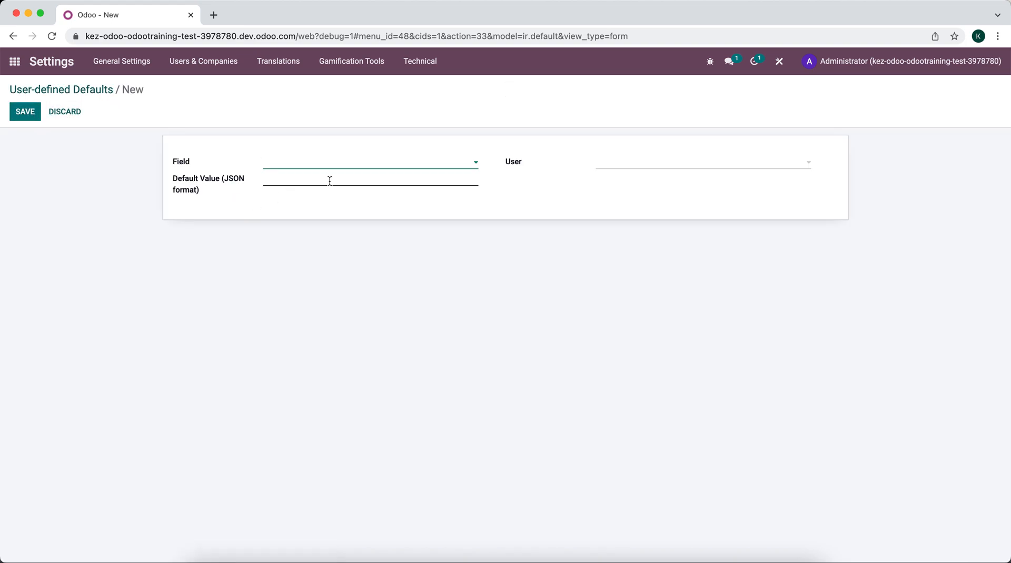
{"action": "mouse_move", "coordinate": [343, 169]}
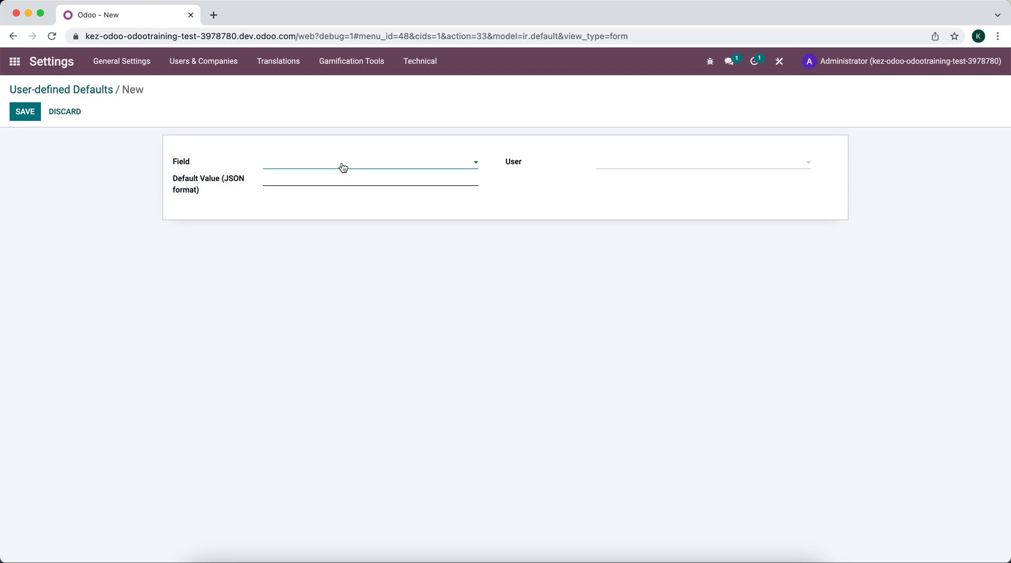
{"action": "left_click", "coordinate": [367, 161]}
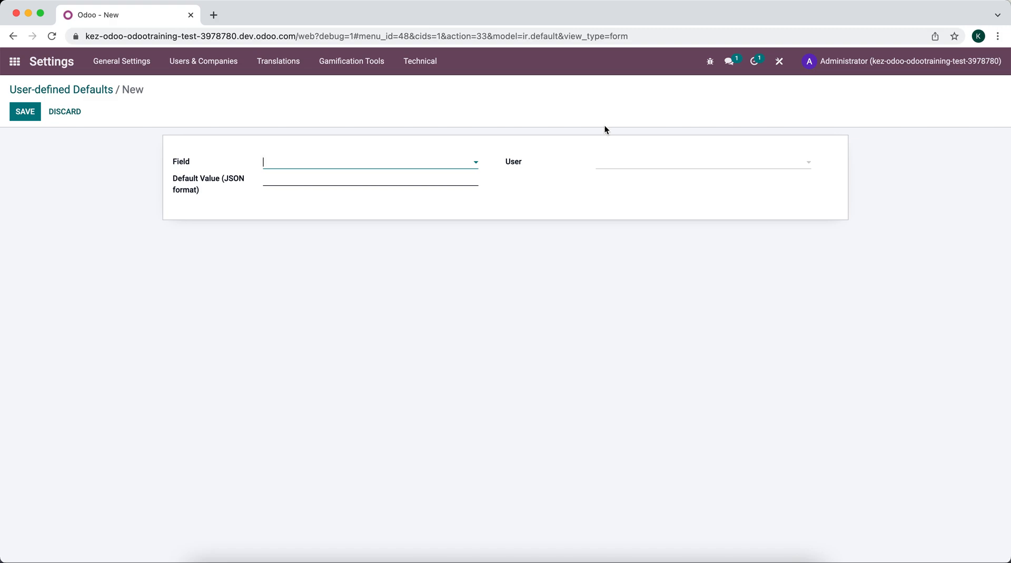
{"action": "left_click", "coordinate": [370, 162]}
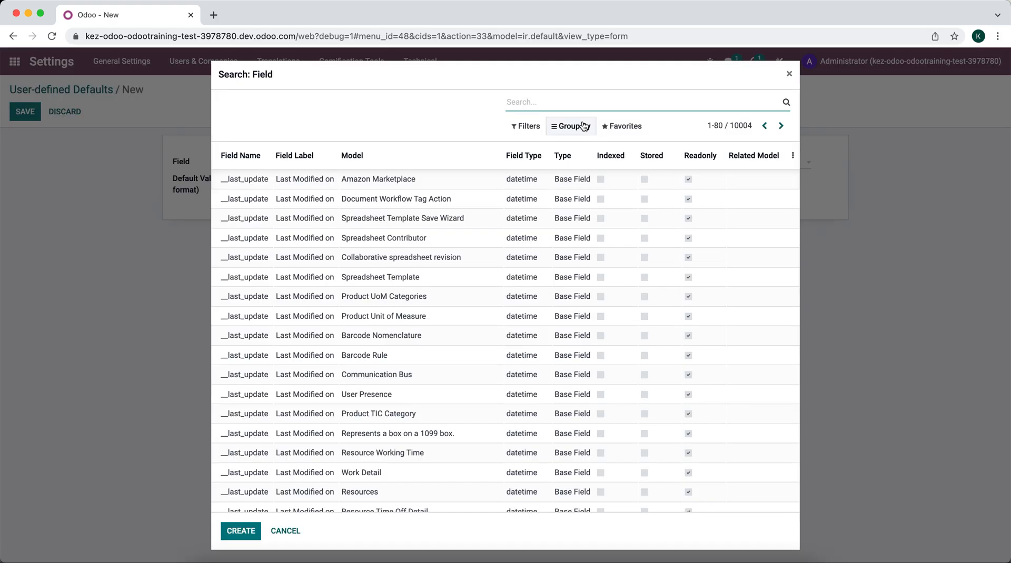
{"action": "type", "text": "account.t"}
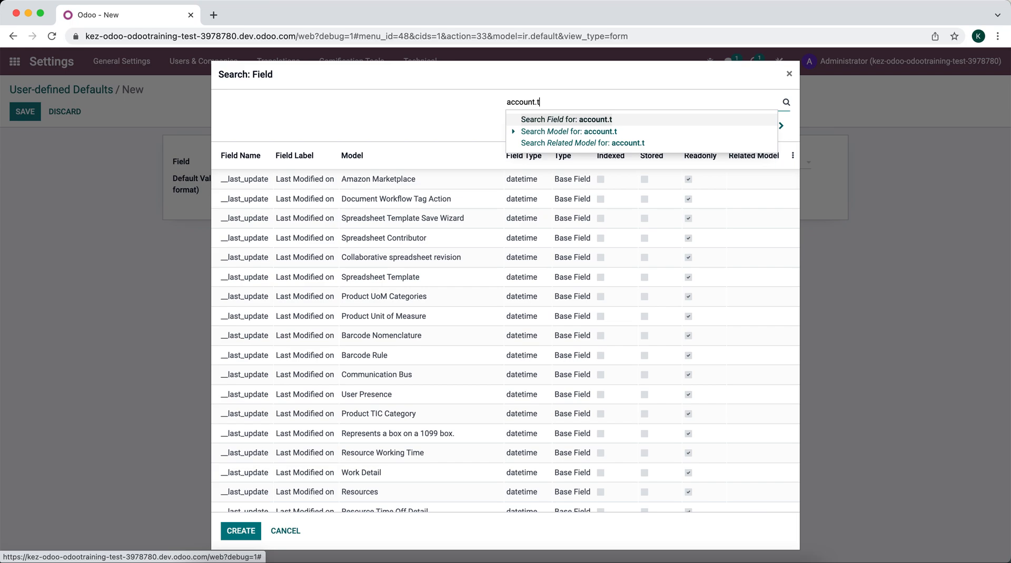
{"action": "left_click", "coordinate": [566, 119]}
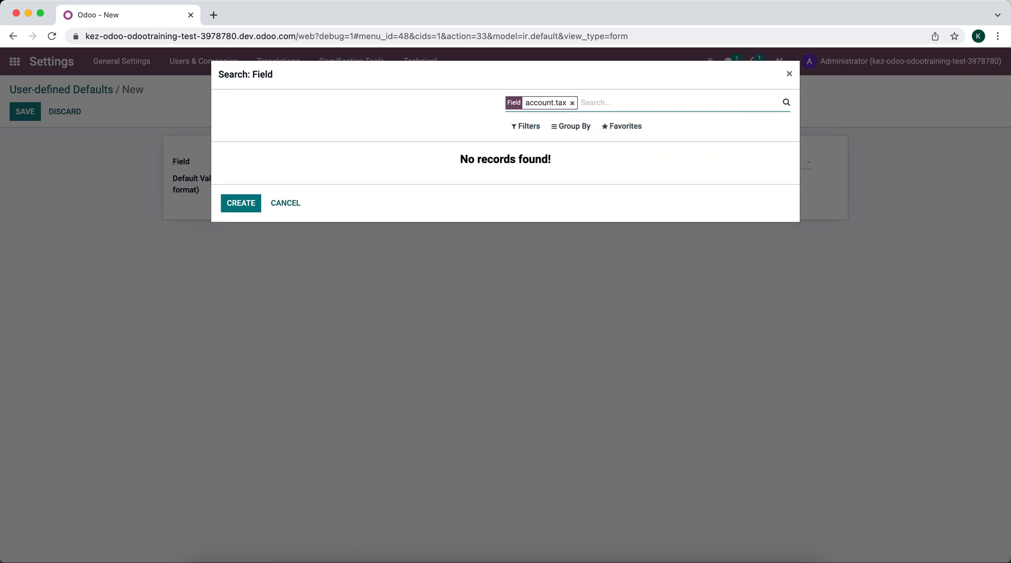
{"action": "left_click", "coordinate": [571, 104]}
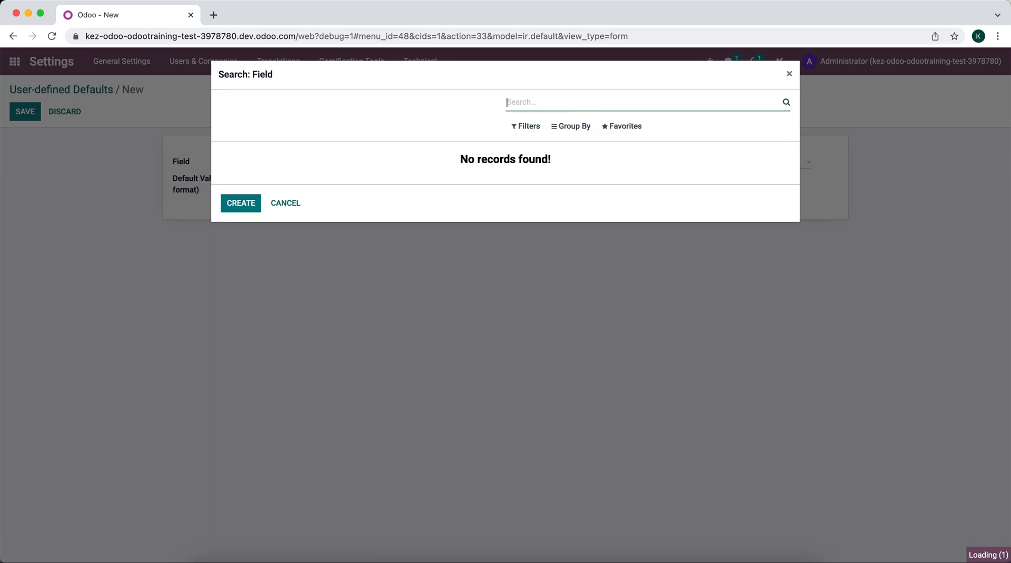
{"action": "type", "text": "account.tax"}
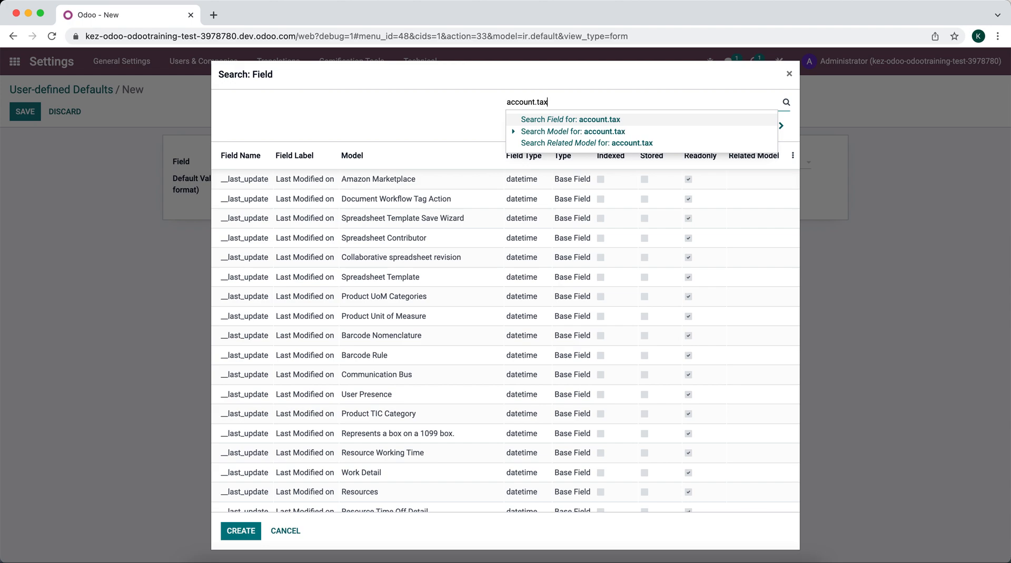
{"action": "left_click", "coordinate": [572, 131]}
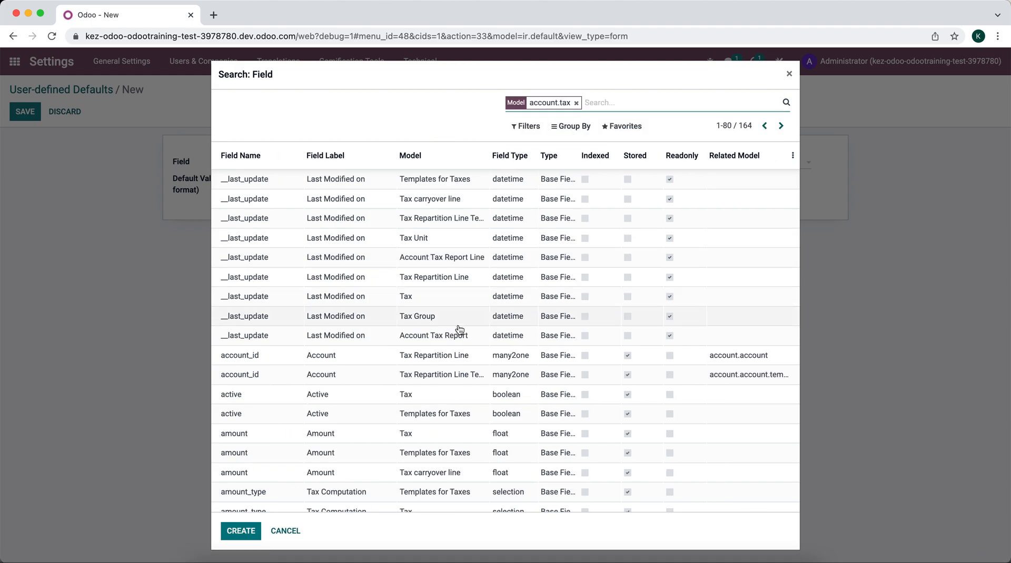
{"action": "left_click", "coordinate": [575, 103]}
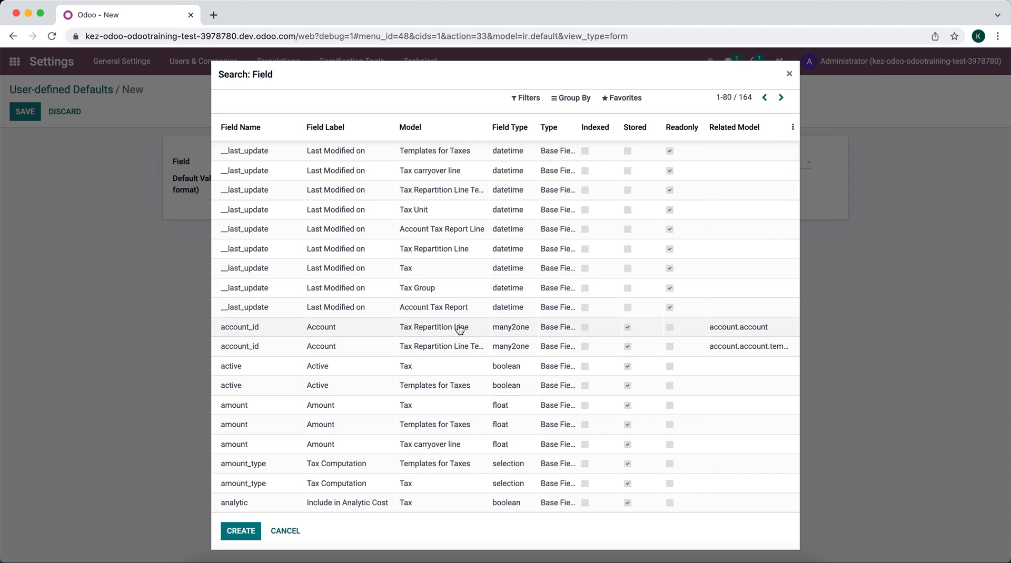
{"action": "mouse_move", "coordinate": [457, 329]}
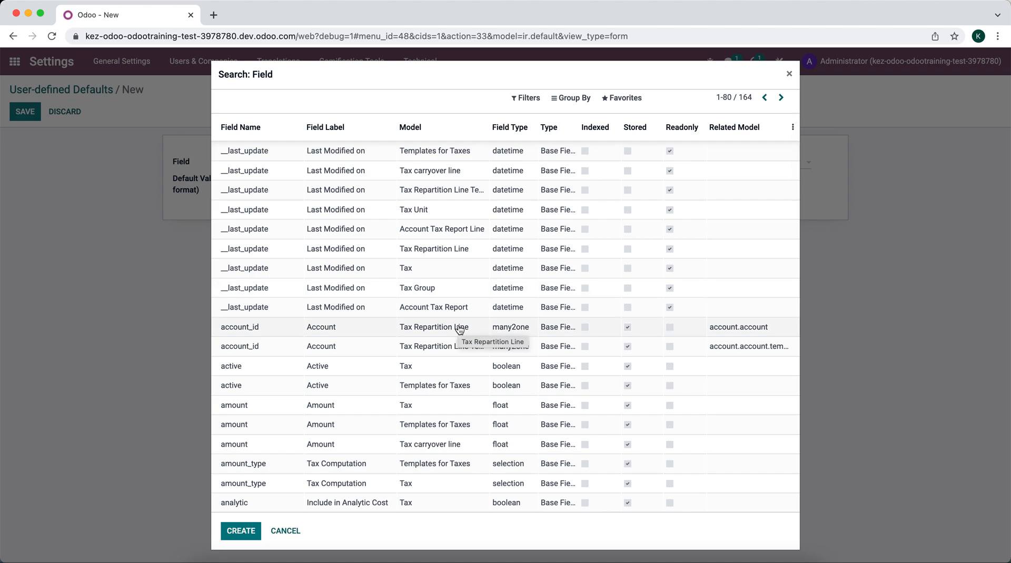
{"action": "scroll", "scroll_direction": "down", "scroll_amount": 3}
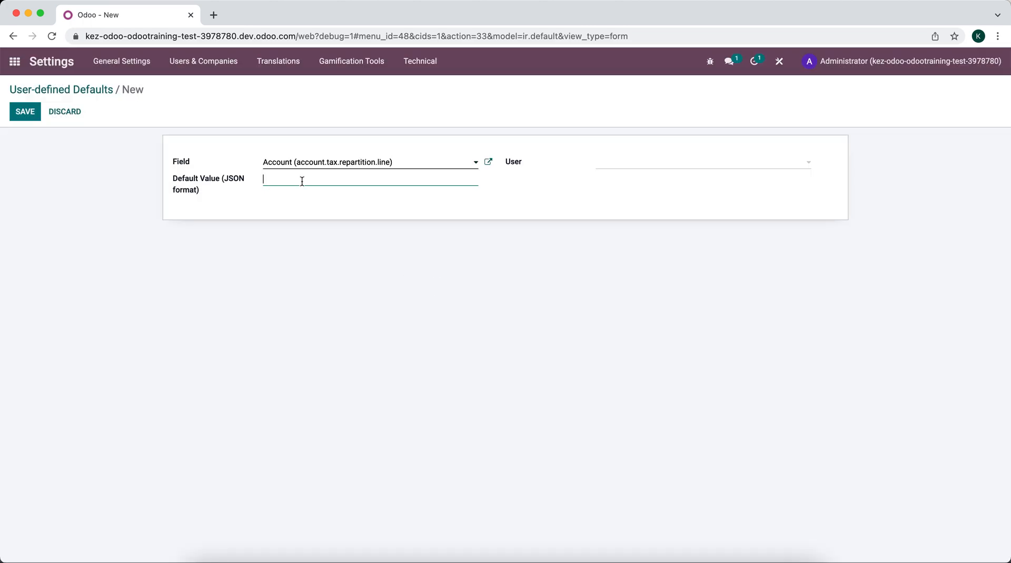
- Enter 0 as the JSON default value and save the default
{"action": "type", "text": "0"}
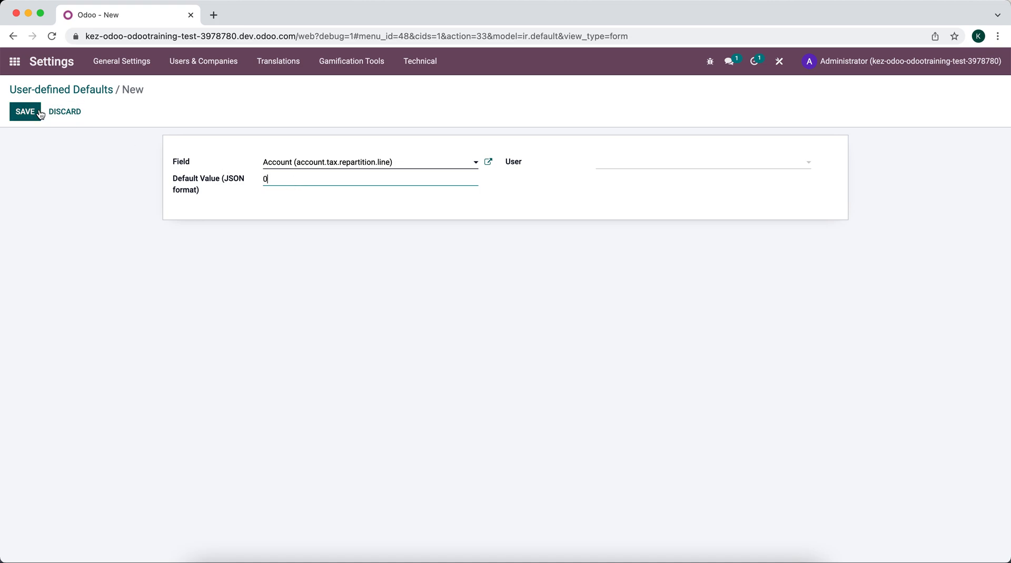
{"action": "left_click", "coordinate": [25, 112]}
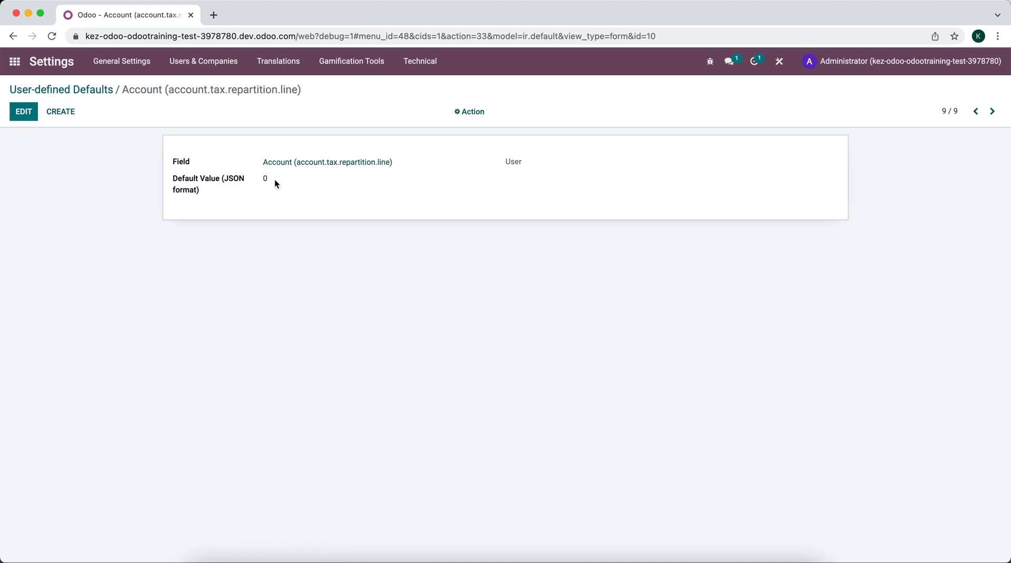
{"action": "mouse_move", "coordinate": [221, 167]}
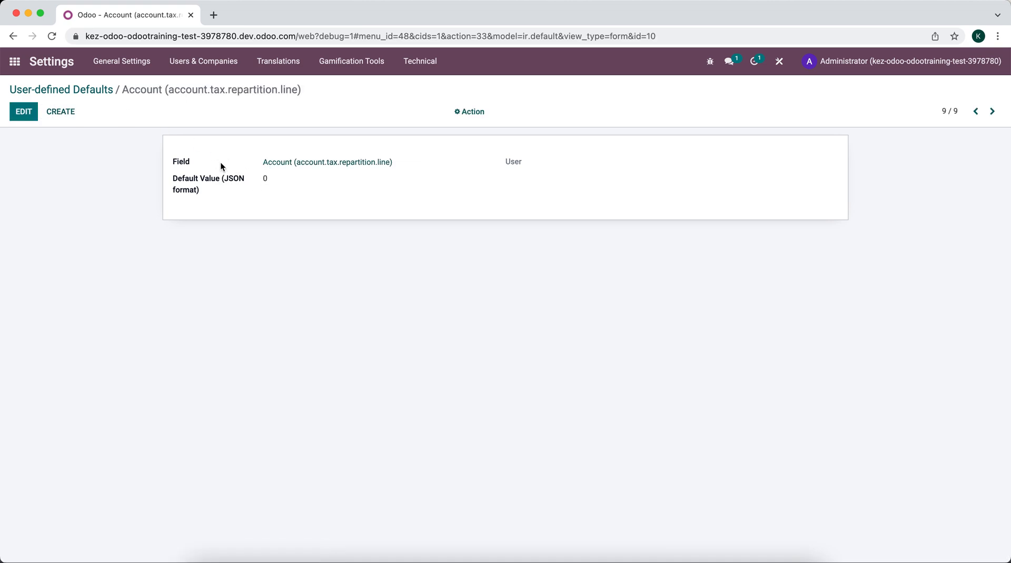
{"action": "mouse_move", "coordinate": [249, 163]}
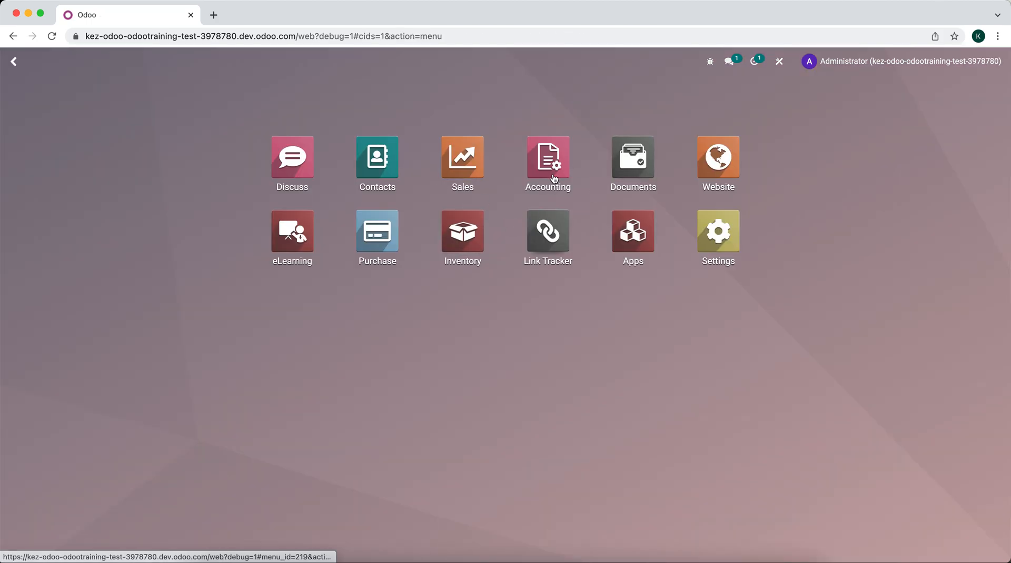
- Open Sales Tax 15.00% from Accounting Taxes, edit it, and save with the account unchanged
{"action": "left_click", "coordinate": [547, 159]}
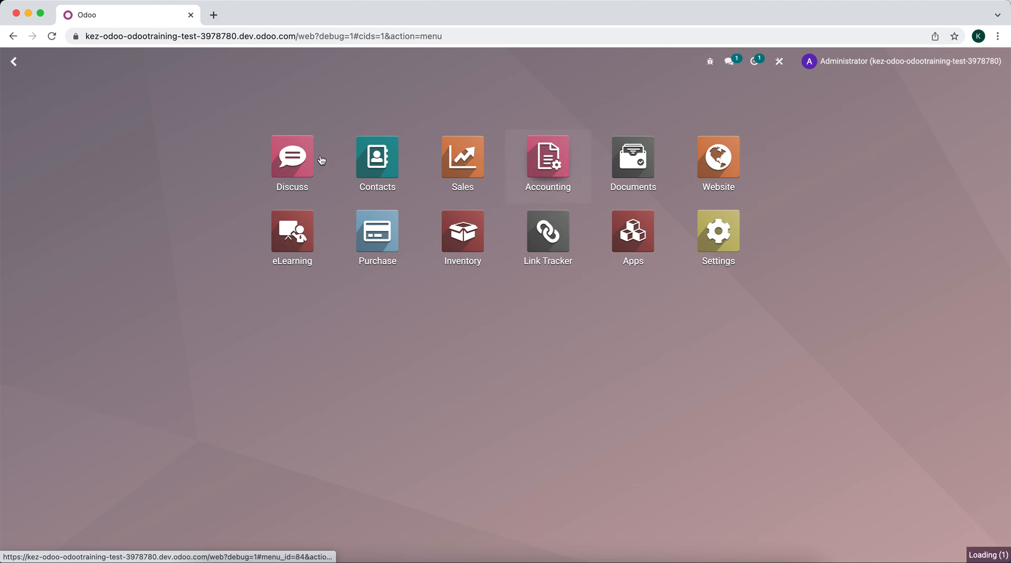
{"action": "left_click", "coordinate": [546, 157]}
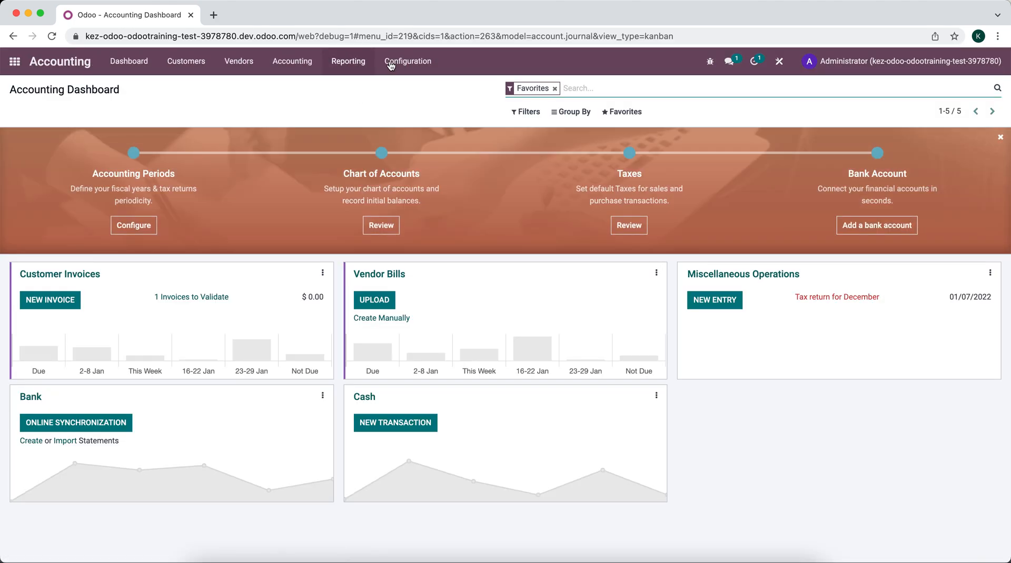
{"action": "left_click", "coordinate": [408, 60]}
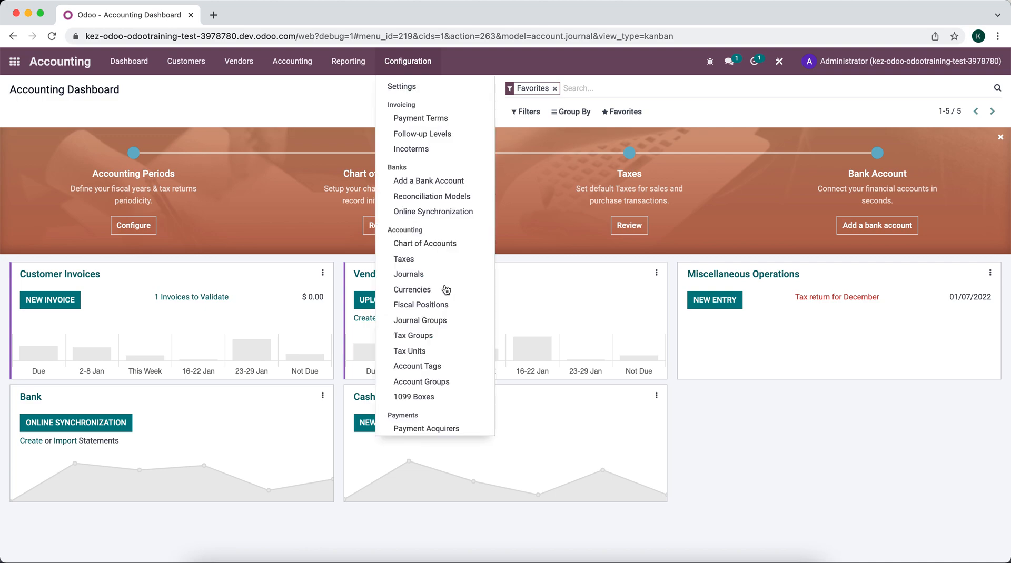
{"action": "left_click", "coordinate": [403, 259]}
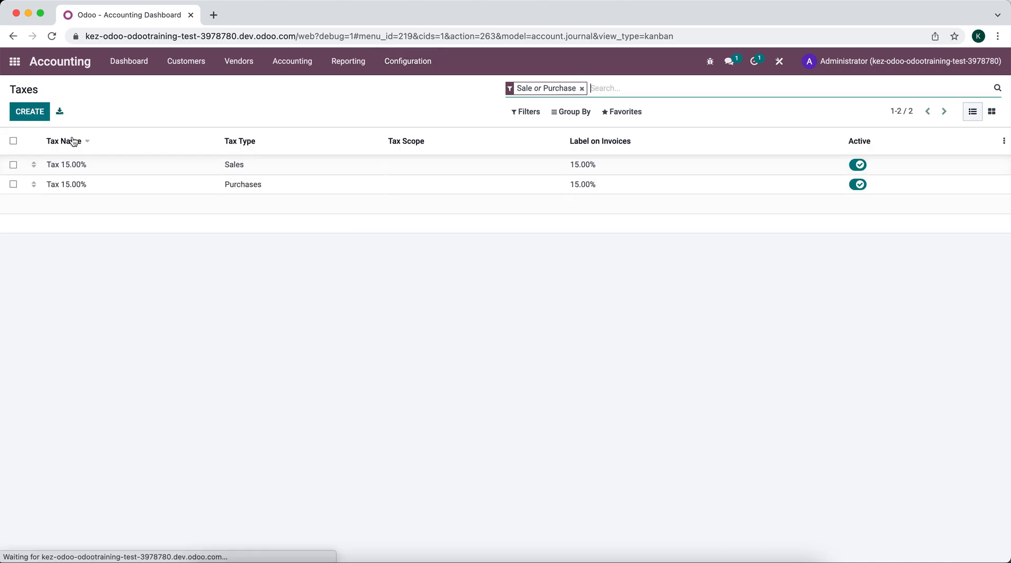
{"action": "left_click", "coordinate": [234, 165]}
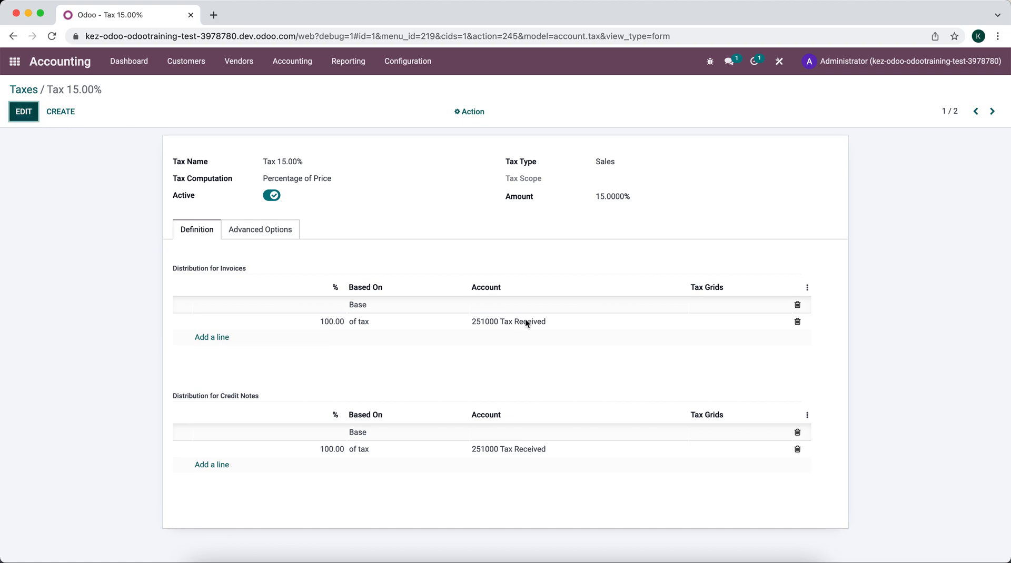
{"action": "left_click", "coordinate": [23, 111]}
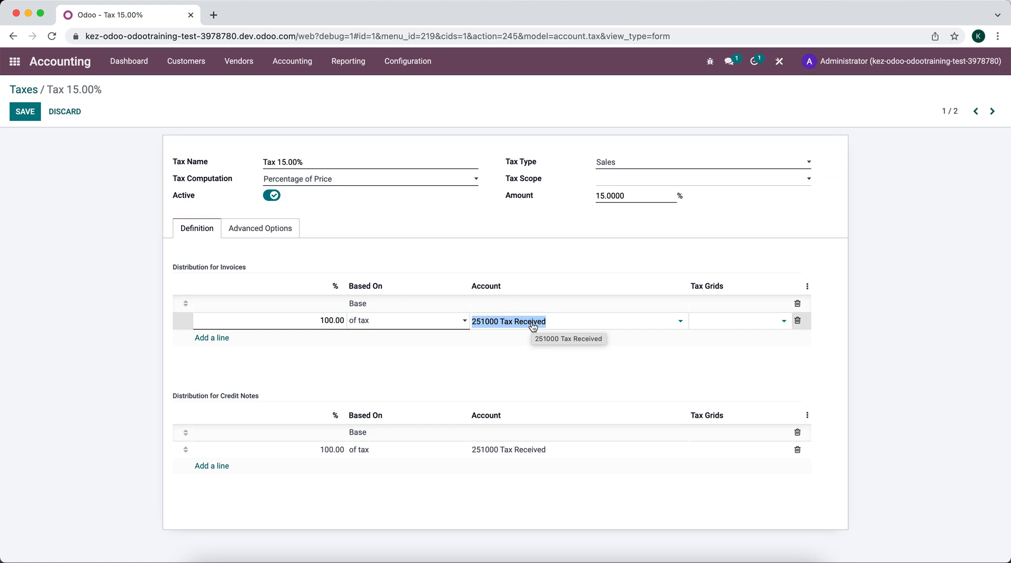
{"action": "mouse_move", "coordinate": [572, 326]}
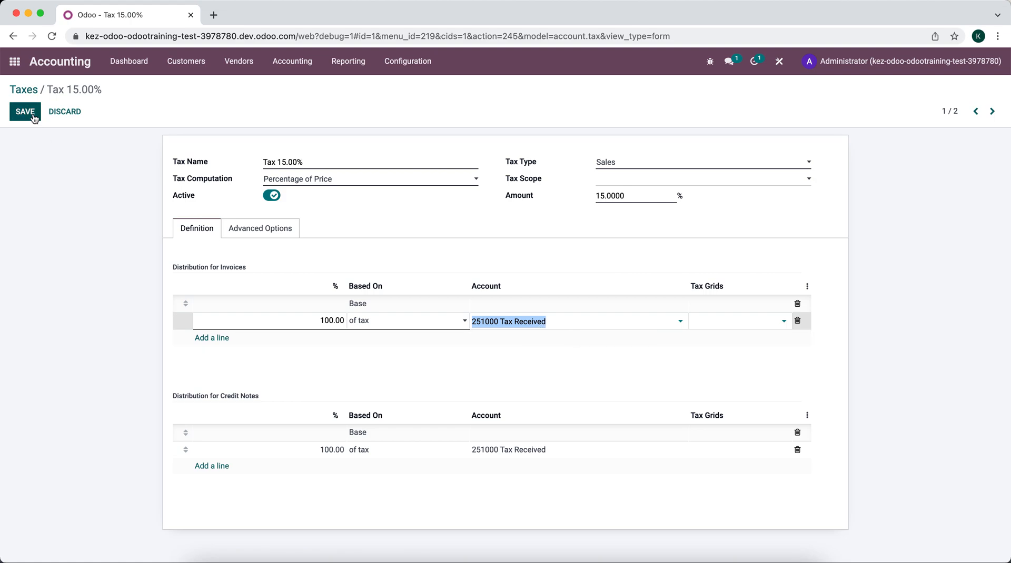
{"action": "mouse_move", "coordinate": [566, 323]}
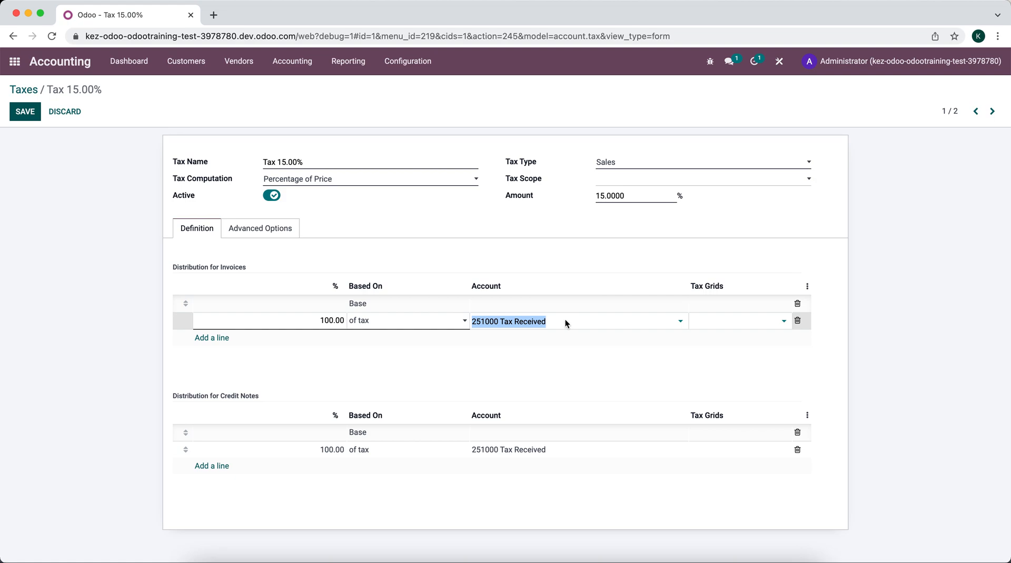
{"action": "left_click", "coordinate": [25, 111]}
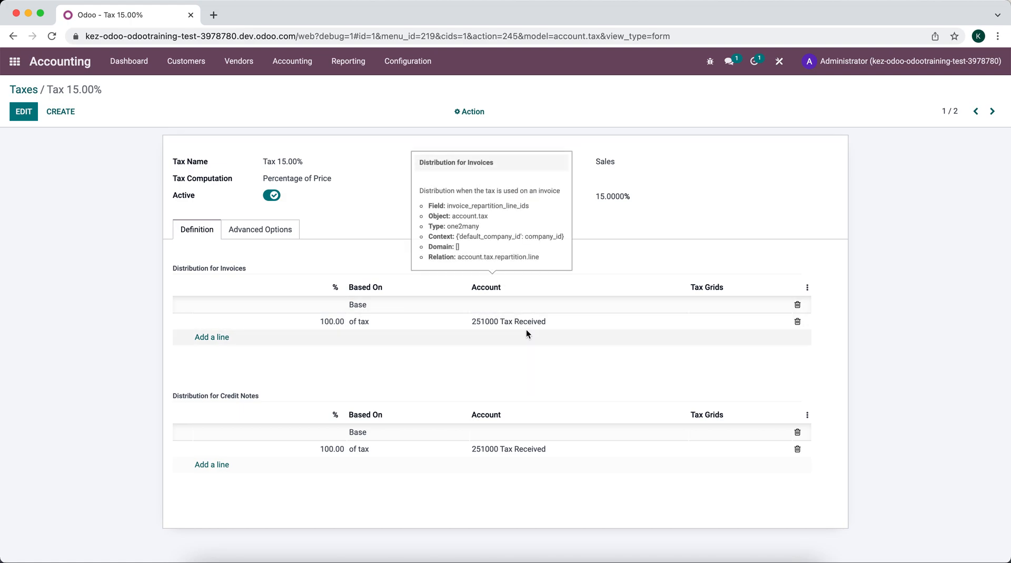
- Search Chart of Accounts for 'tax', open 251000 Tax Received, and select id=16 in the URL
{"action": "left_click", "coordinate": [407, 61]}
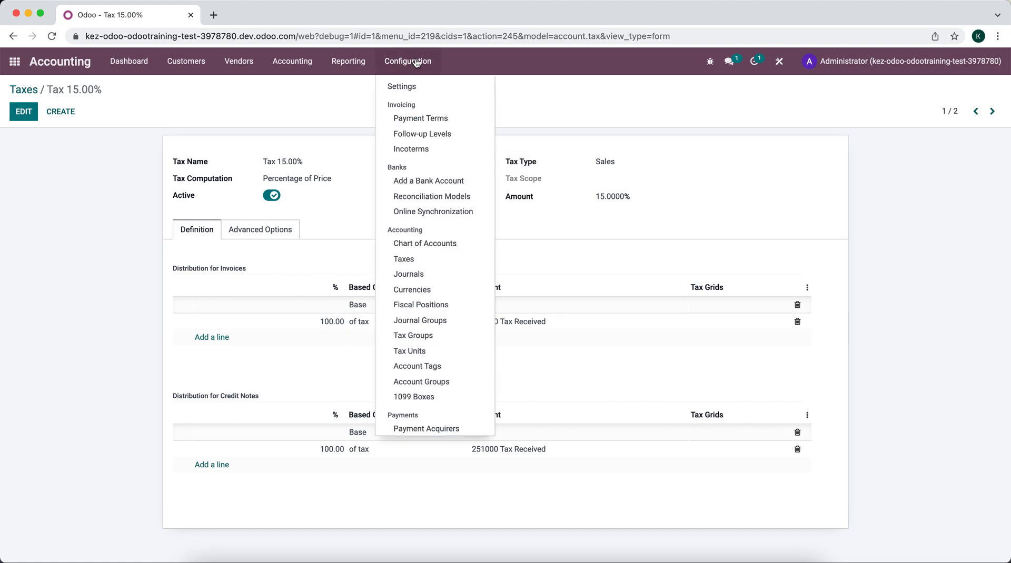
{"action": "mouse_move", "coordinate": [425, 244]}
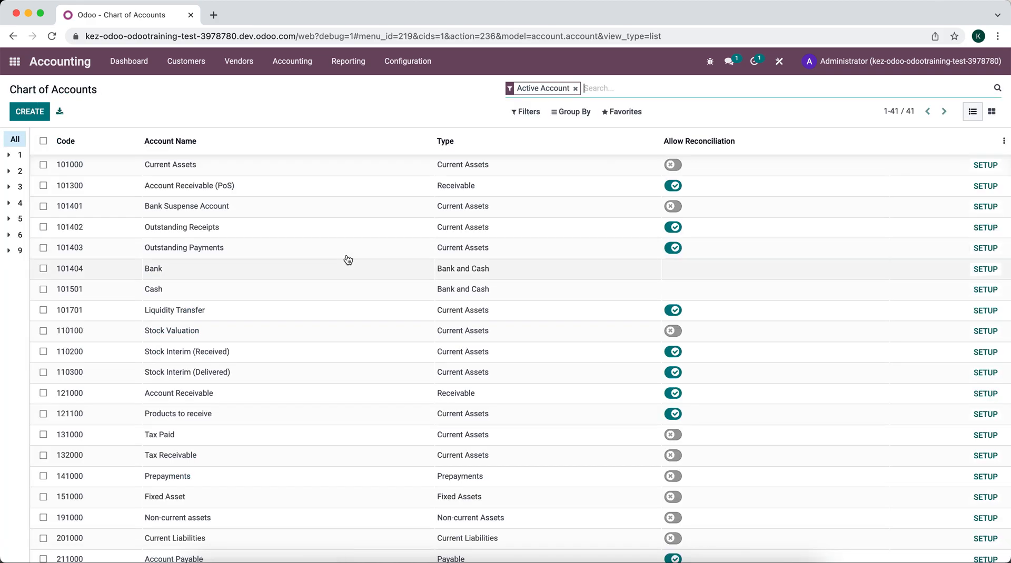
{"action": "type", "text": "tax"}
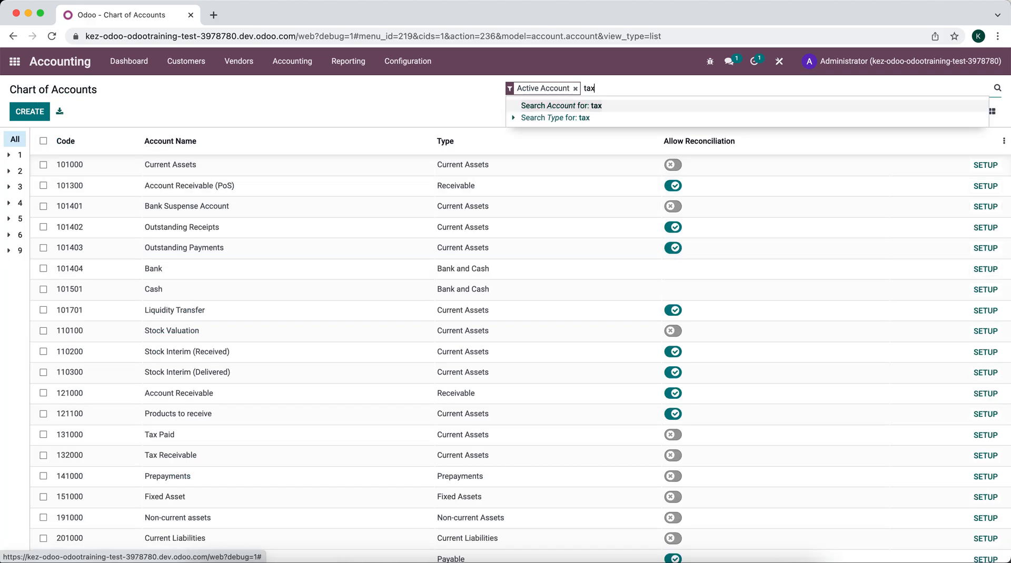
{"action": "left_click", "coordinate": [560, 106]}
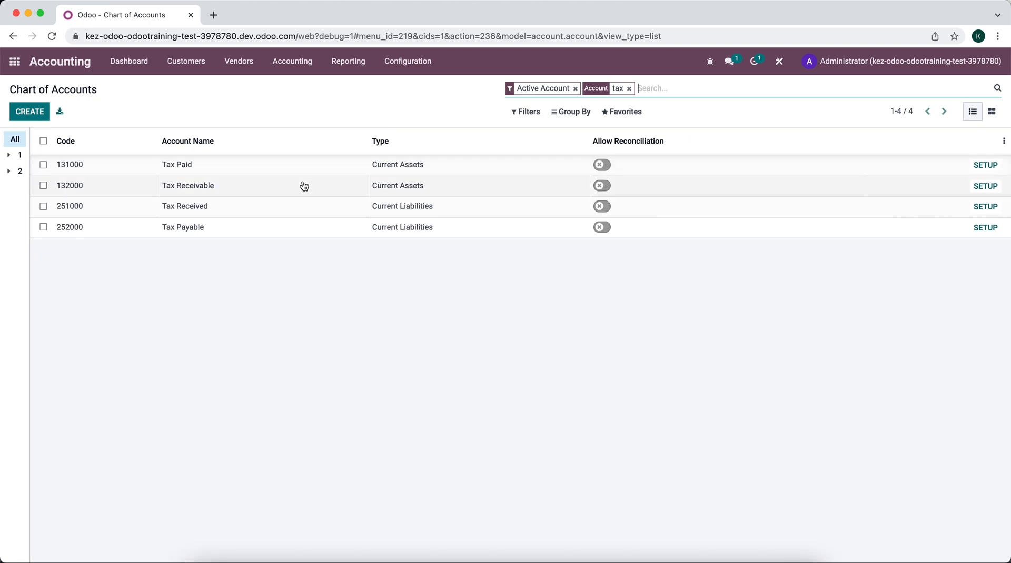
{"action": "left_click", "coordinate": [185, 206]}
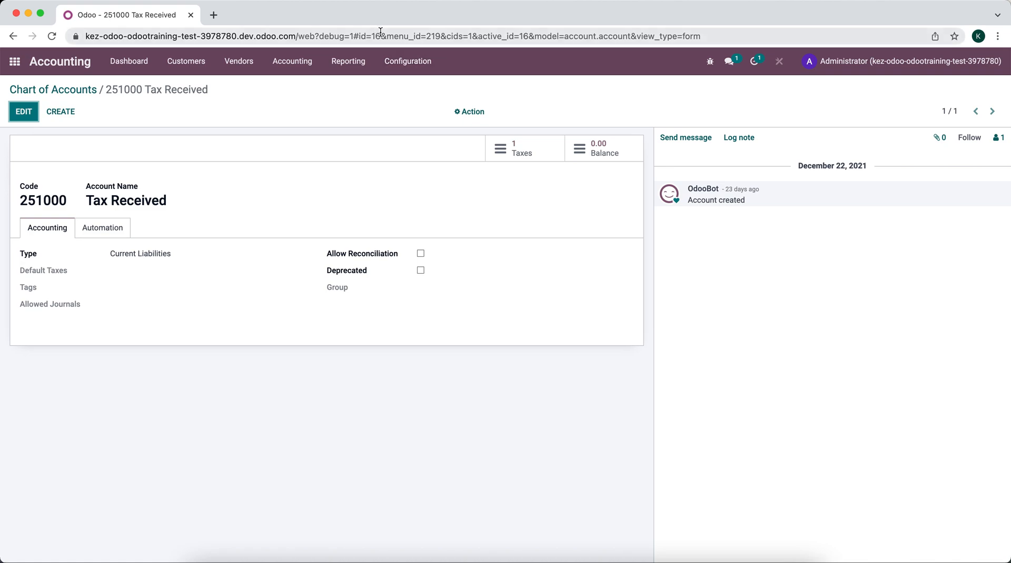
{"action": "double_click", "coordinate": [368, 36]}
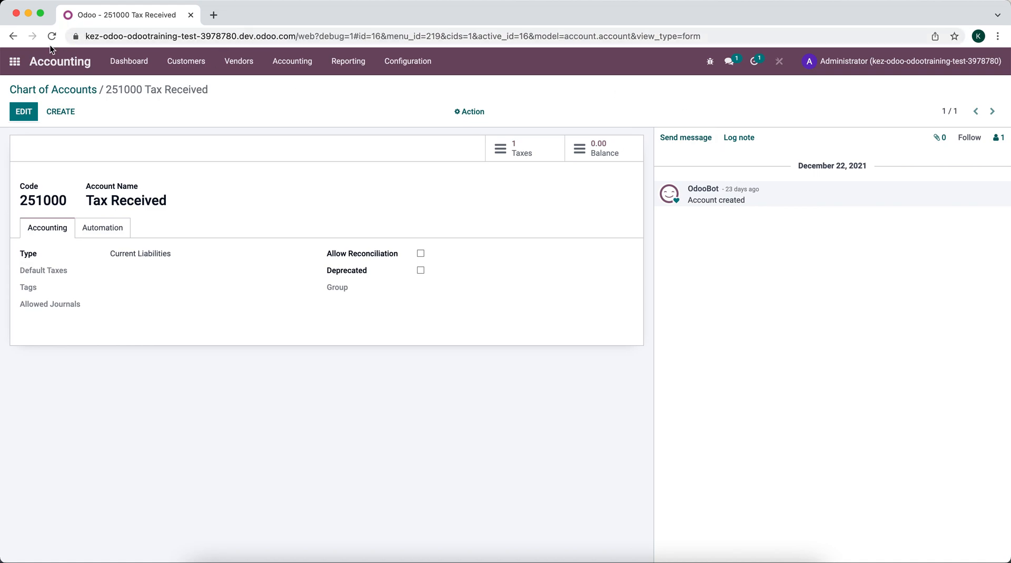
- Search 'user de' from the home menu and open the User-defined Defaults list
{"action": "left_click", "coordinate": [15, 61]}
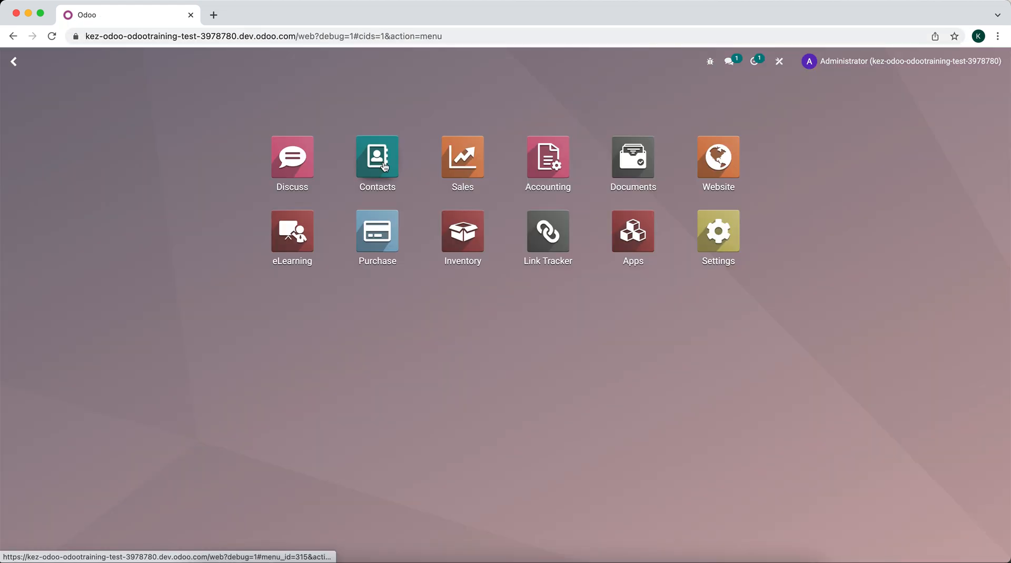
{"action": "type", "text": "u"}
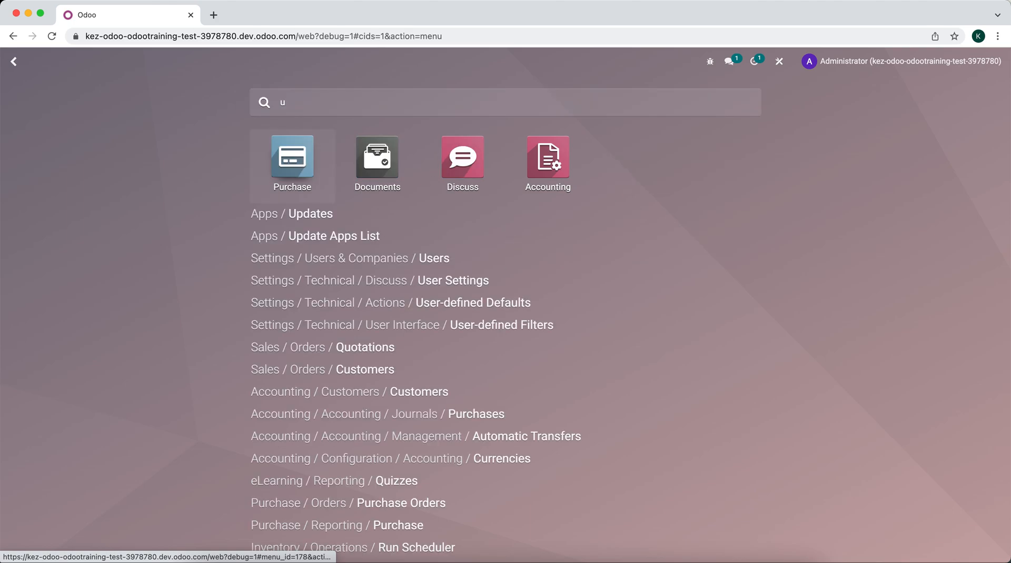
{"action": "type", "text": "ser de"}
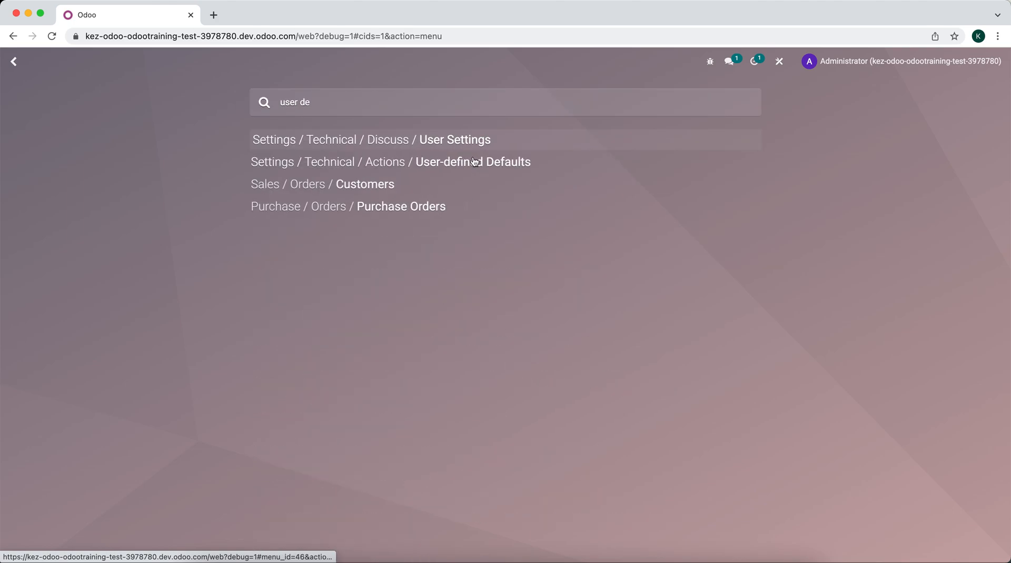
{"action": "left_click", "coordinate": [471, 162]}
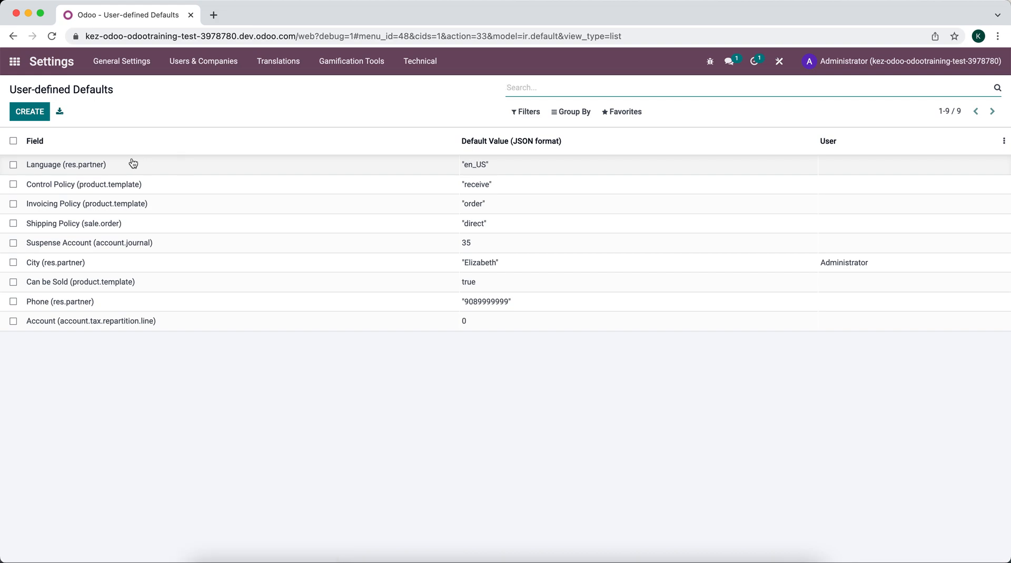
- Change the tax repartition line Account default value to 16 and save it
{"action": "left_click", "coordinate": [90, 321]}
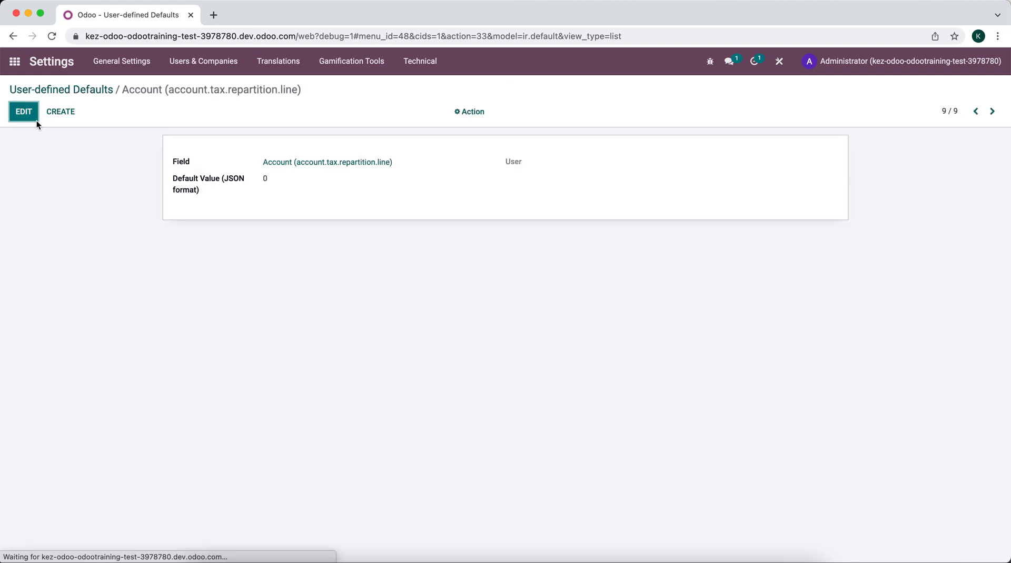
{"action": "left_click", "coordinate": [23, 112]}
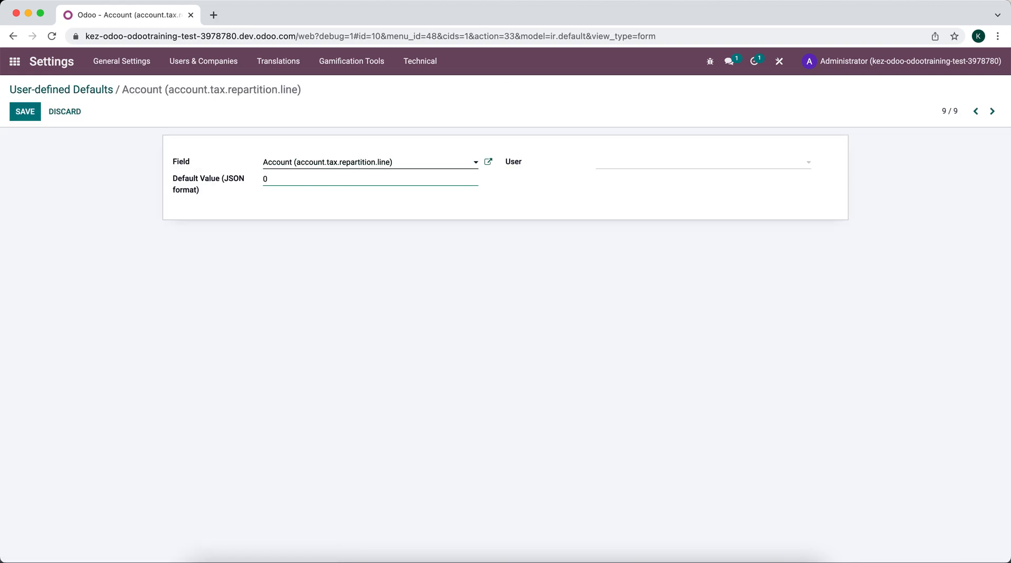
{"action": "type", "text": "16"}
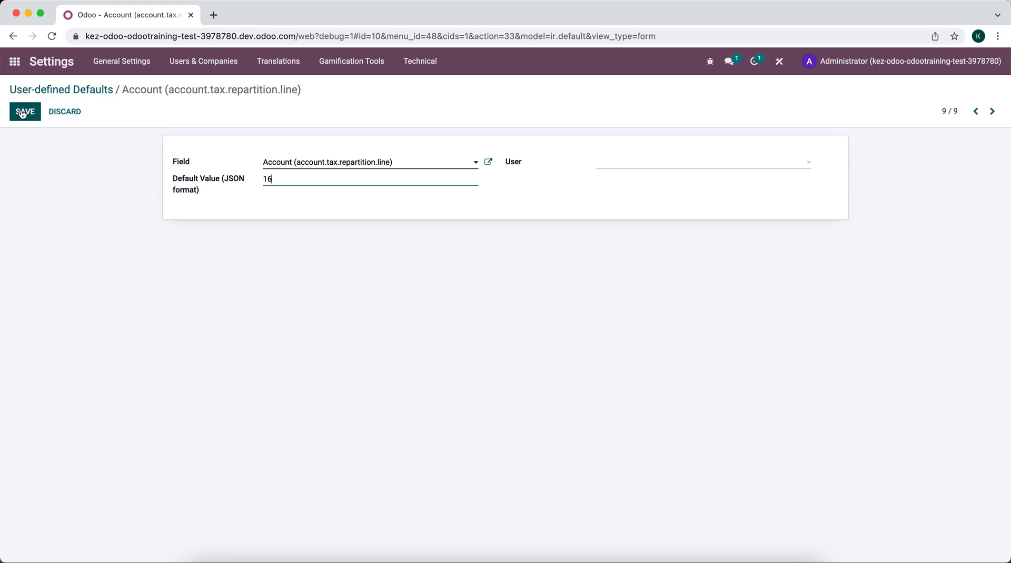
{"action": "left_click", "coordinate": [24, 111]}
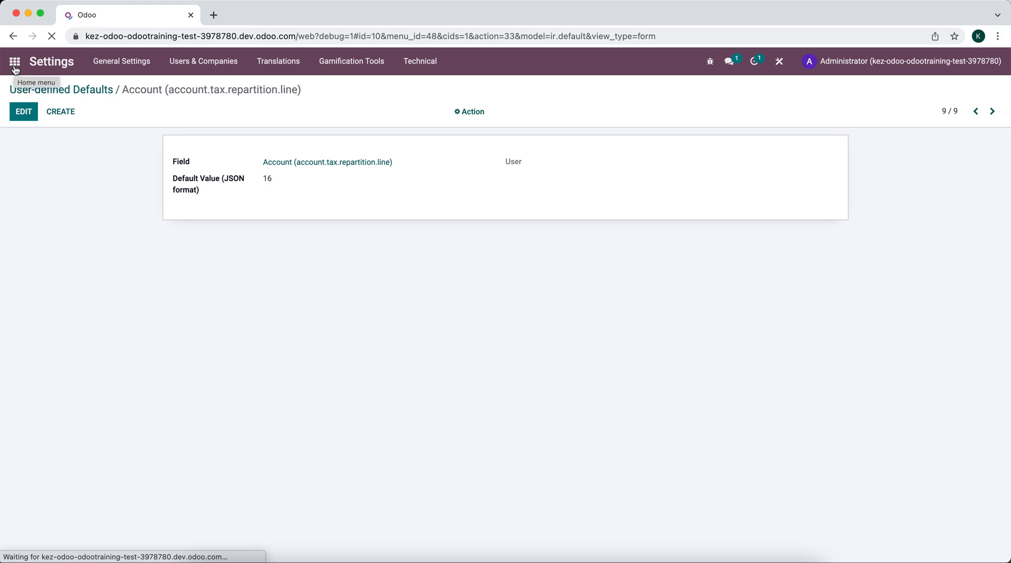
- Open Accounting's Taxes list and create a new tax pre-filled with 251000 Tax Received
{"action": "left_click", "coordinate": [14, 61]}
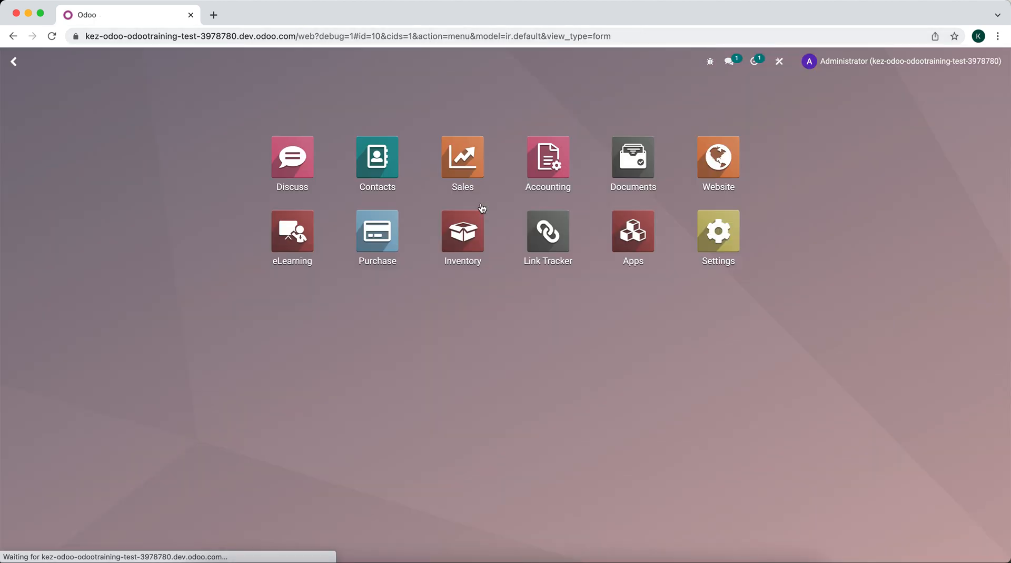
{"action": "left_click", "coordinate": [547, 157]}
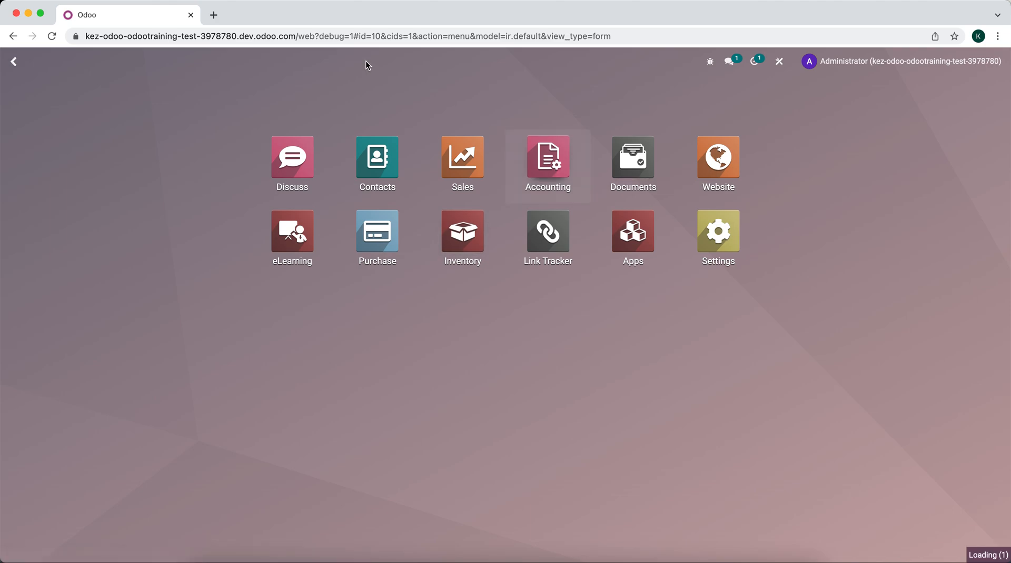
{"action": "left_click", "coordinate": [548, 156]}
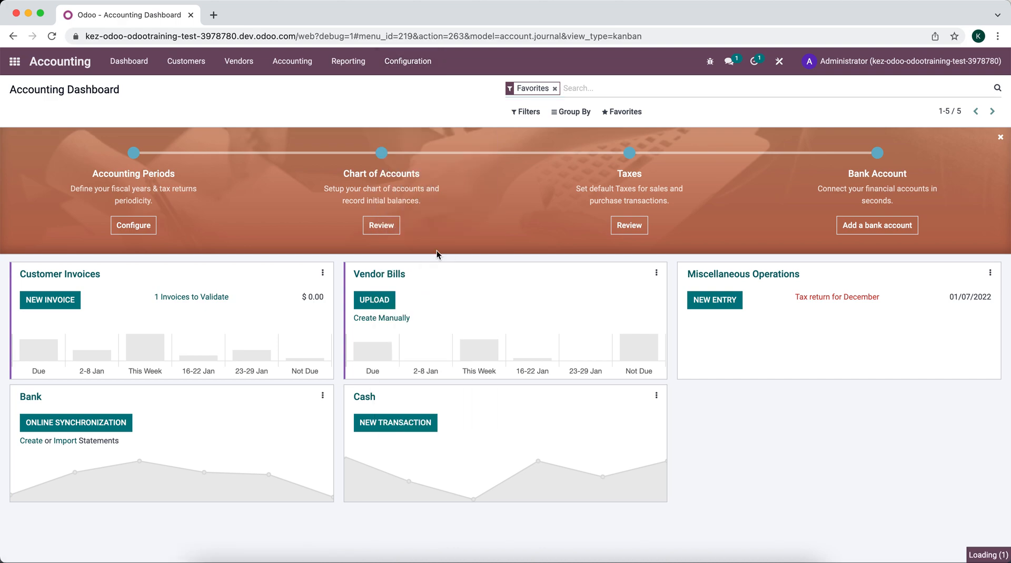
{"action": "left_click", "coordinate": [629, 224]}
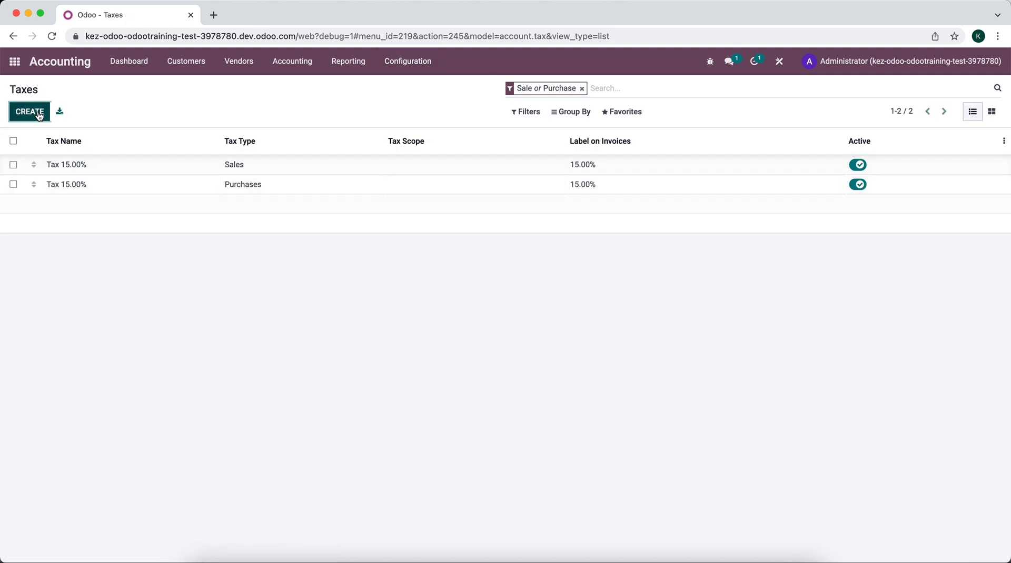
{"action": "left_click", "coordinate": [29, 112]}
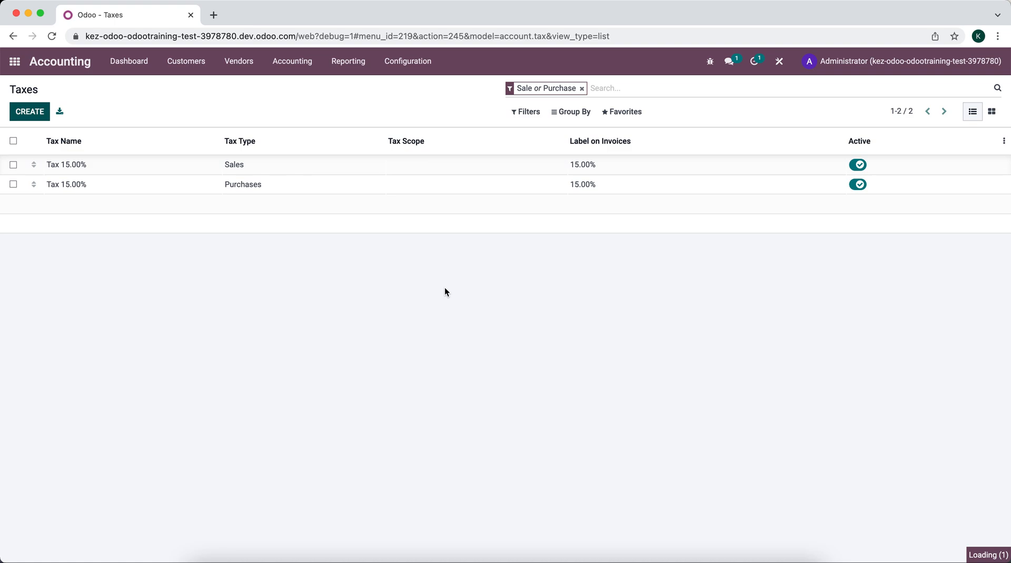
{"action": "left_click", "coordinate": [29, 111]}
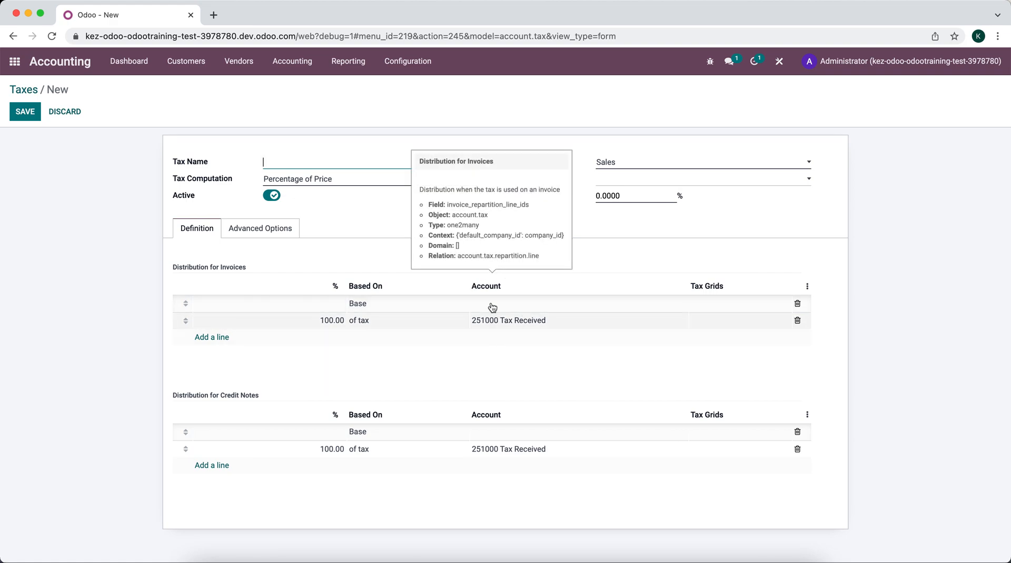
{"action": "mouse_move", "coordinate": [540, 320]}
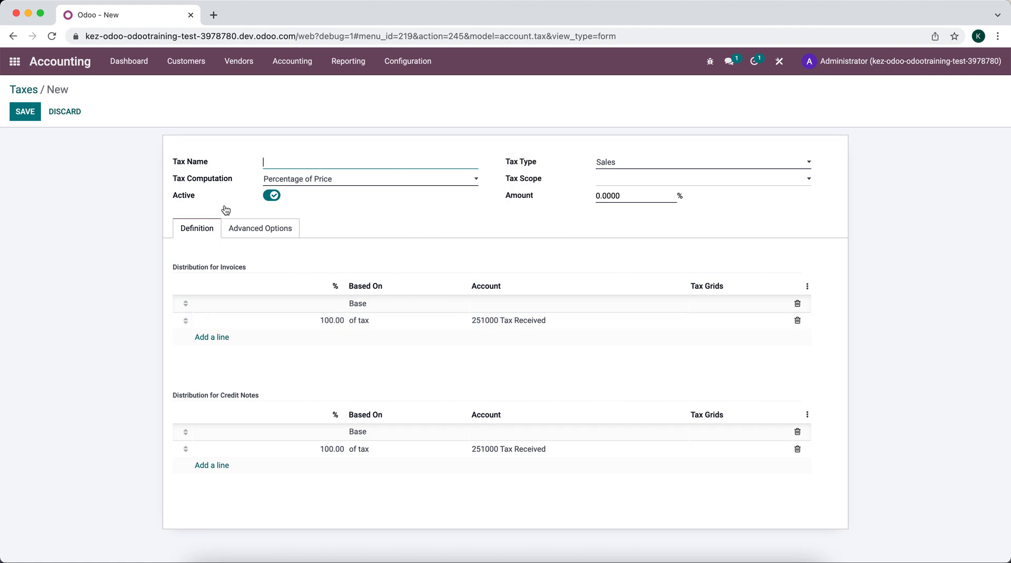
{"action": "mouse_move", "coordinate": [237, 201]}
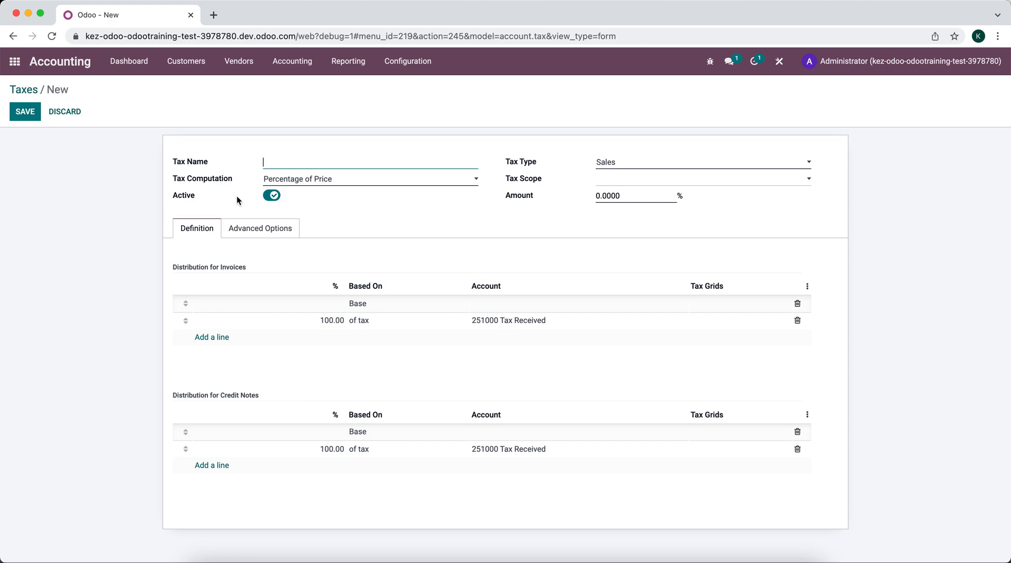
{"action": "mouse_move", "coordinate": [247, 195]}
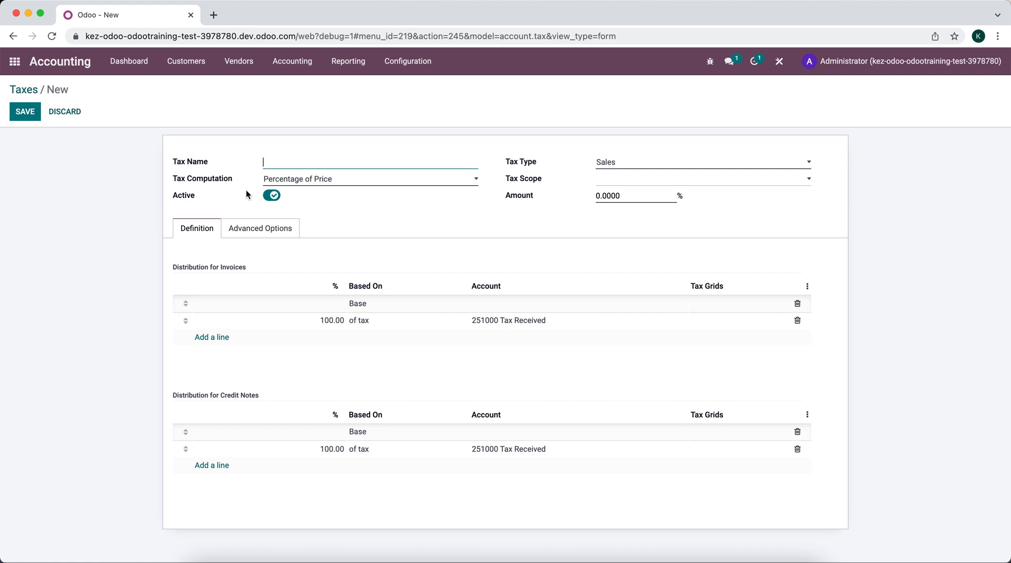